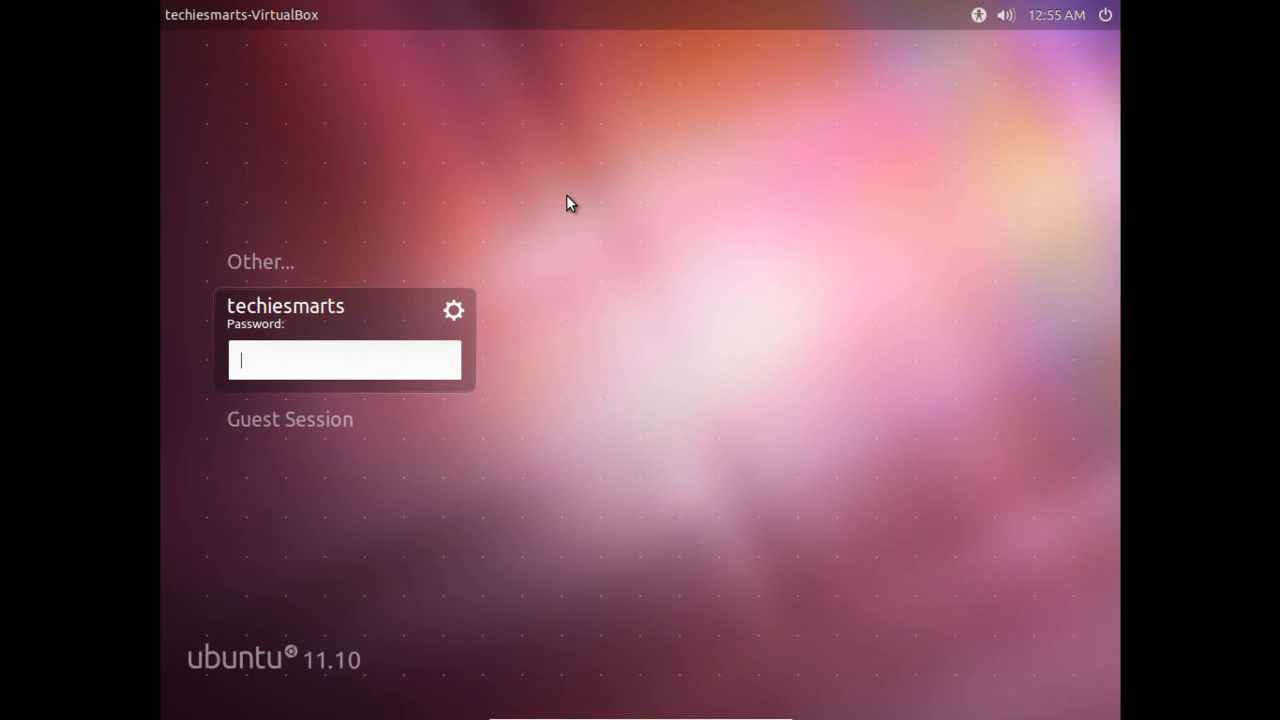
mouse_move(600, 277)
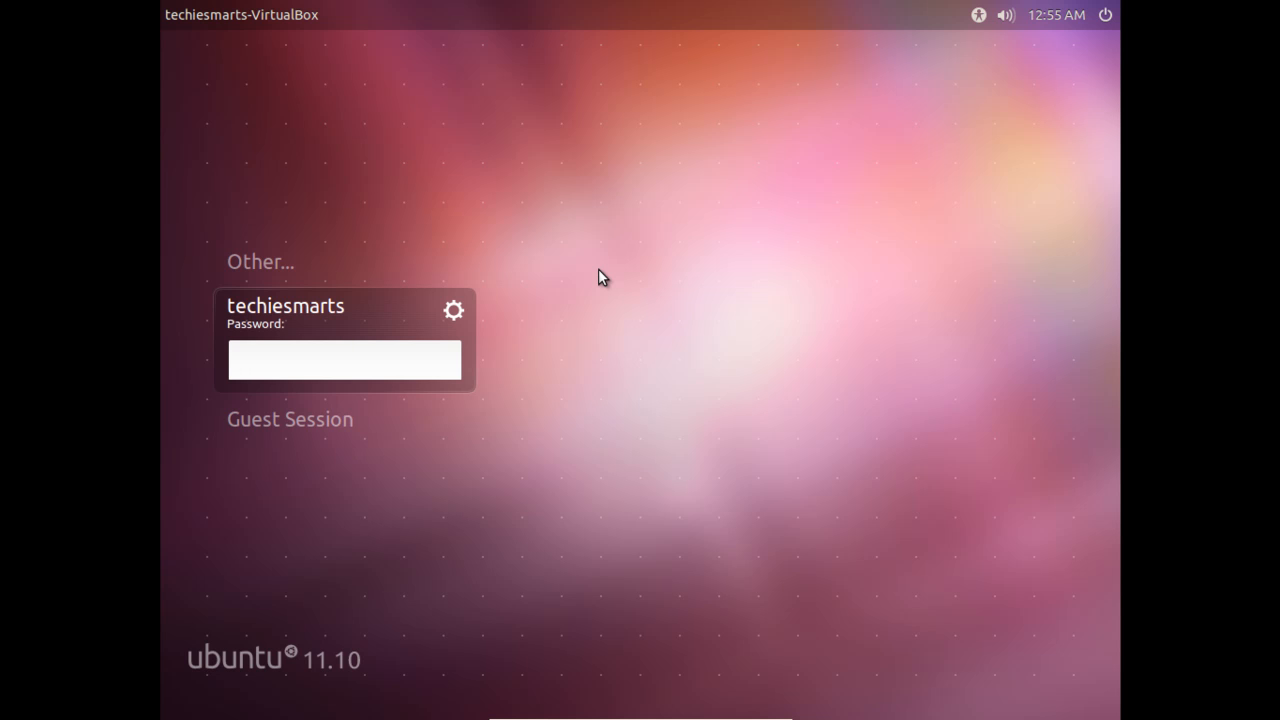
Enter the account password in the login screen's Password field.
left_click(344, 359)
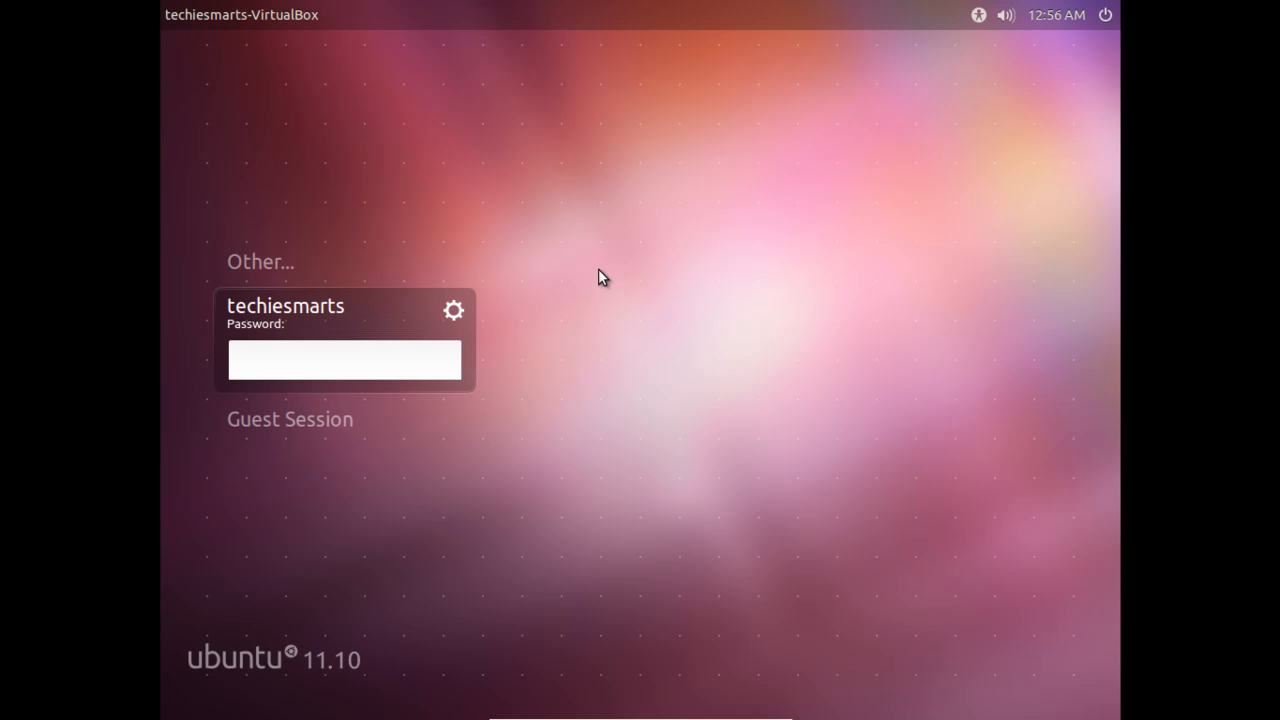
left_click(344, 360)
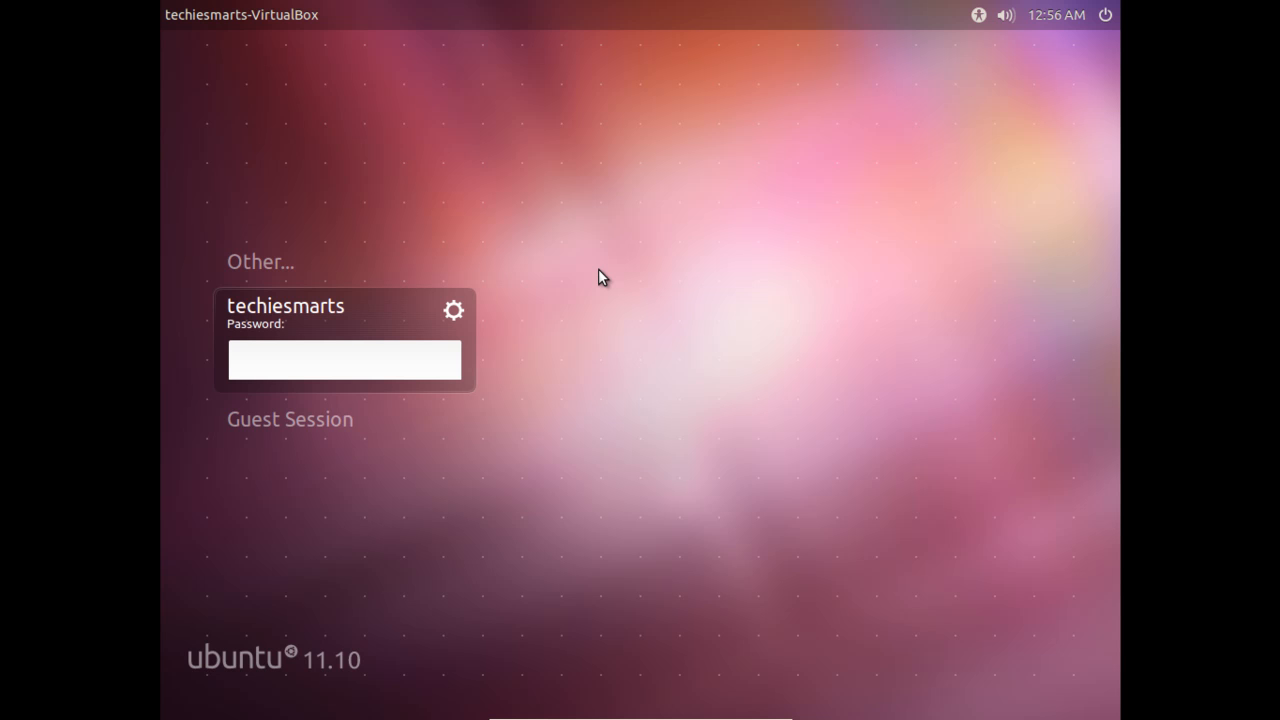
left_click(344, 359)
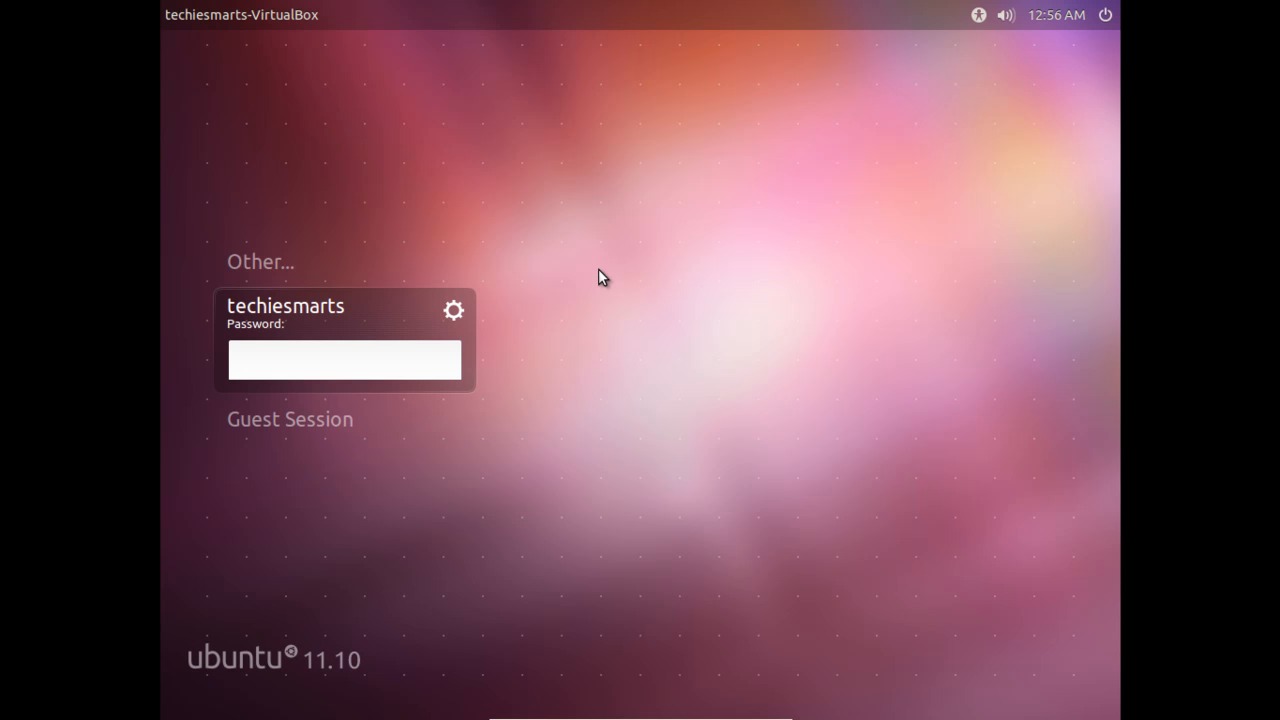
left_click(344, 360)
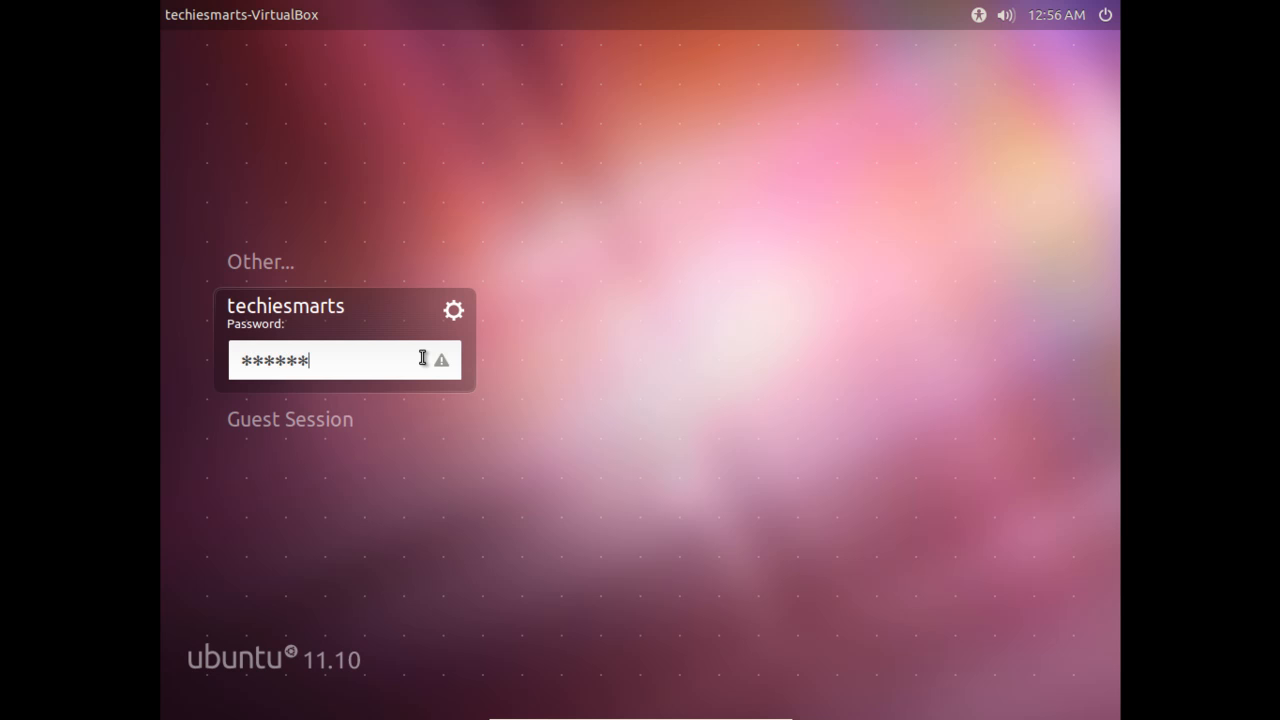
key("Return")
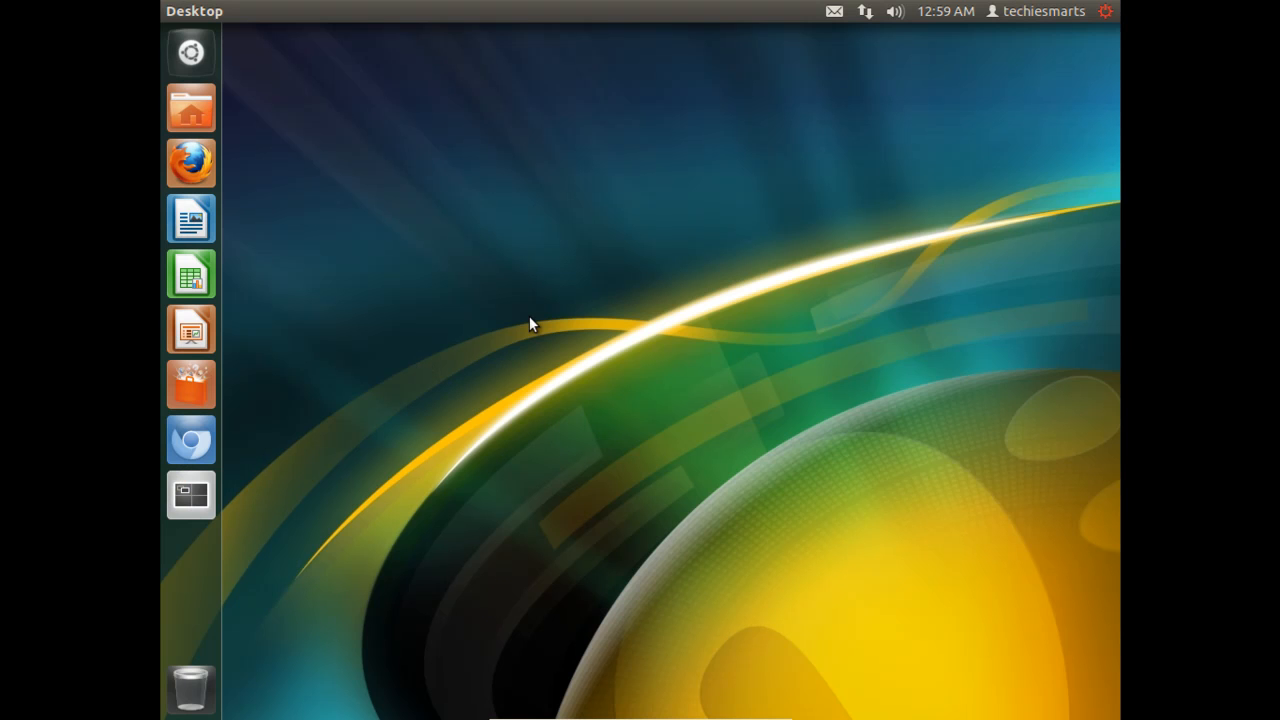
mouse_move(240, 228)
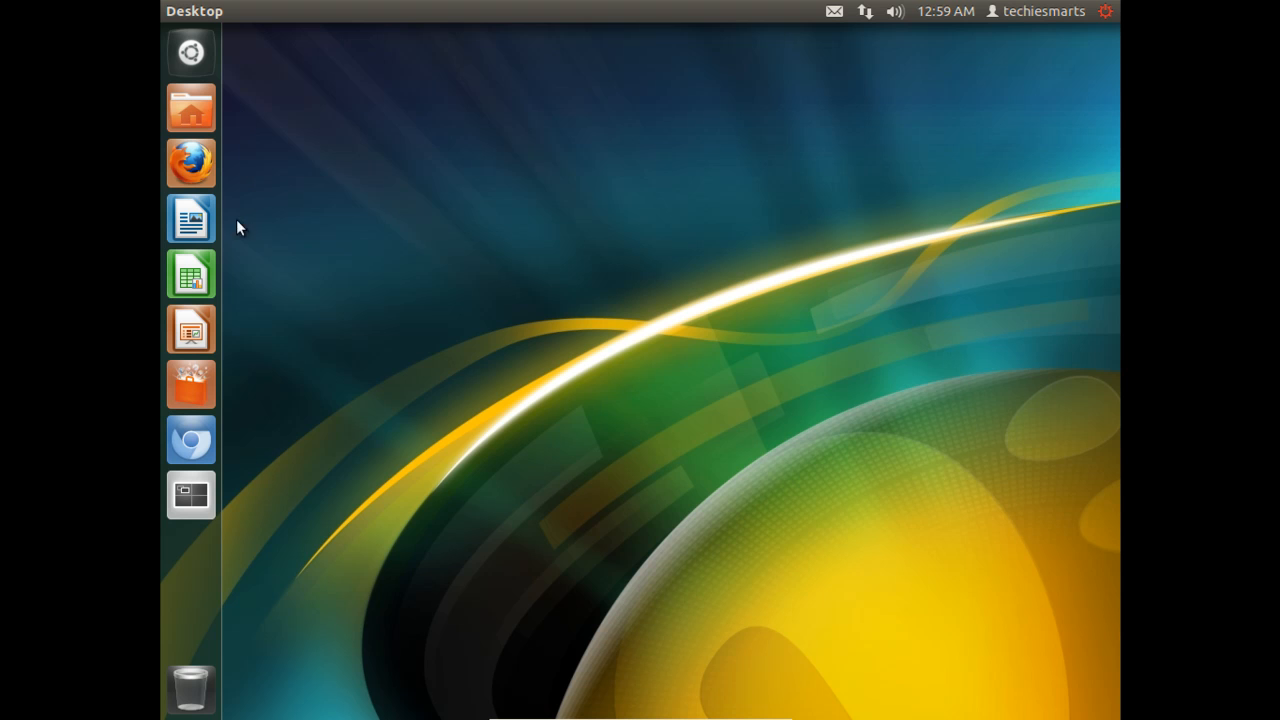
mouse_move(248, 445)
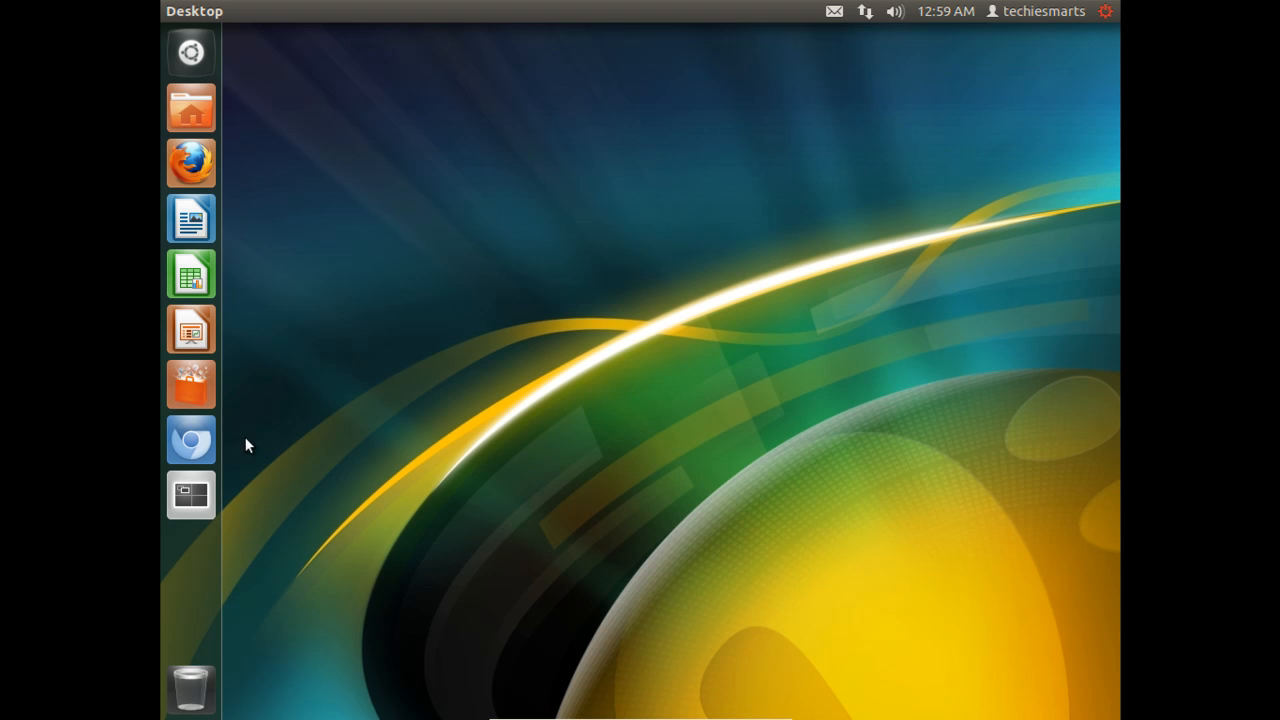
mouse_move(240, 90)
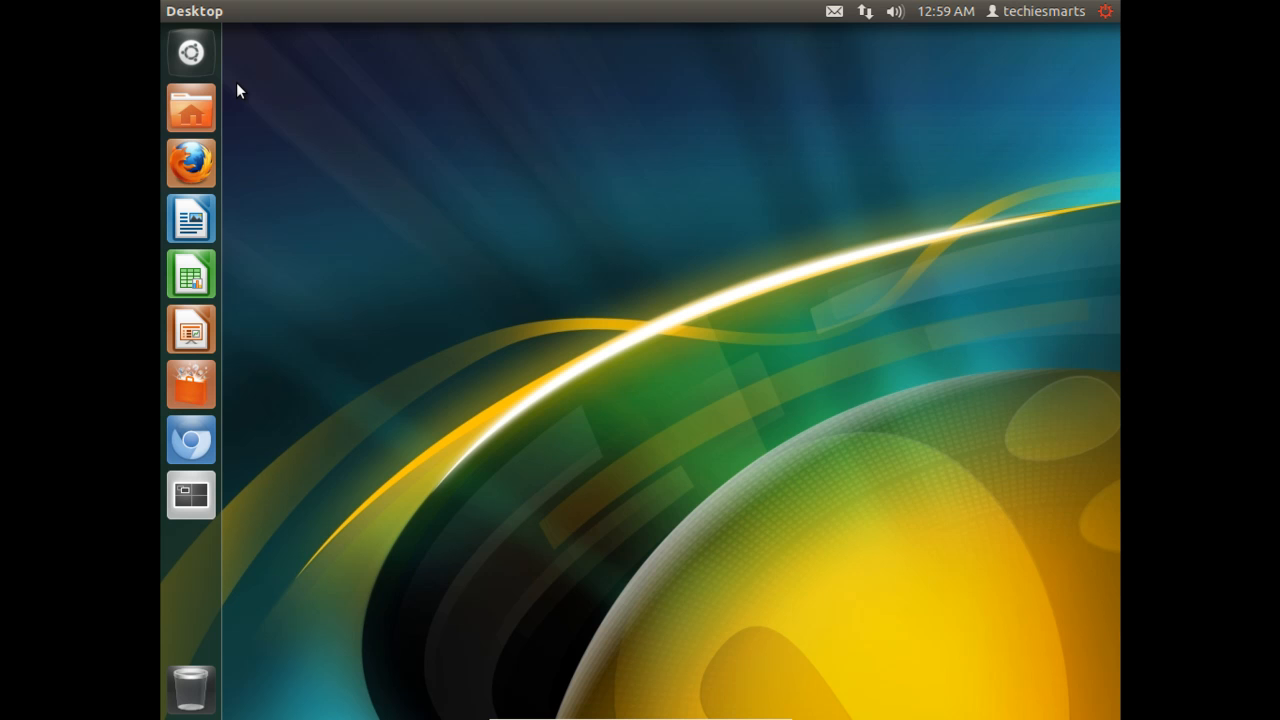
left_click(191, 52)
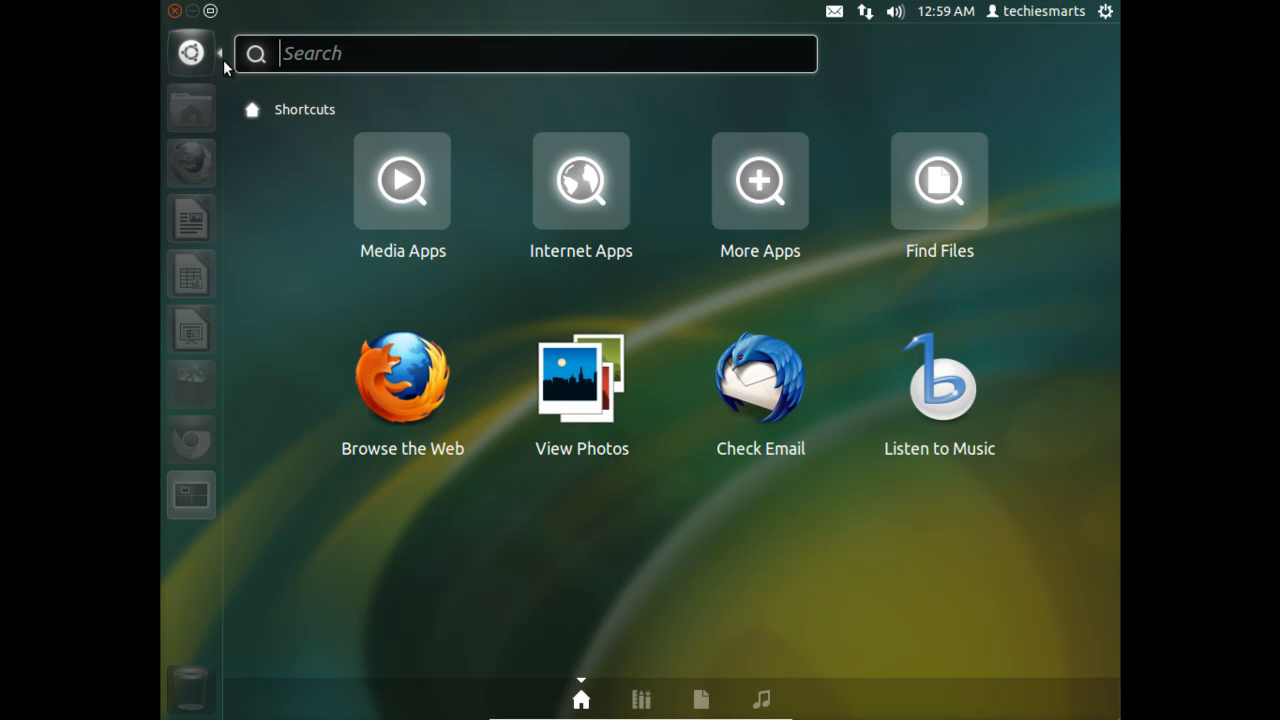
type("T")
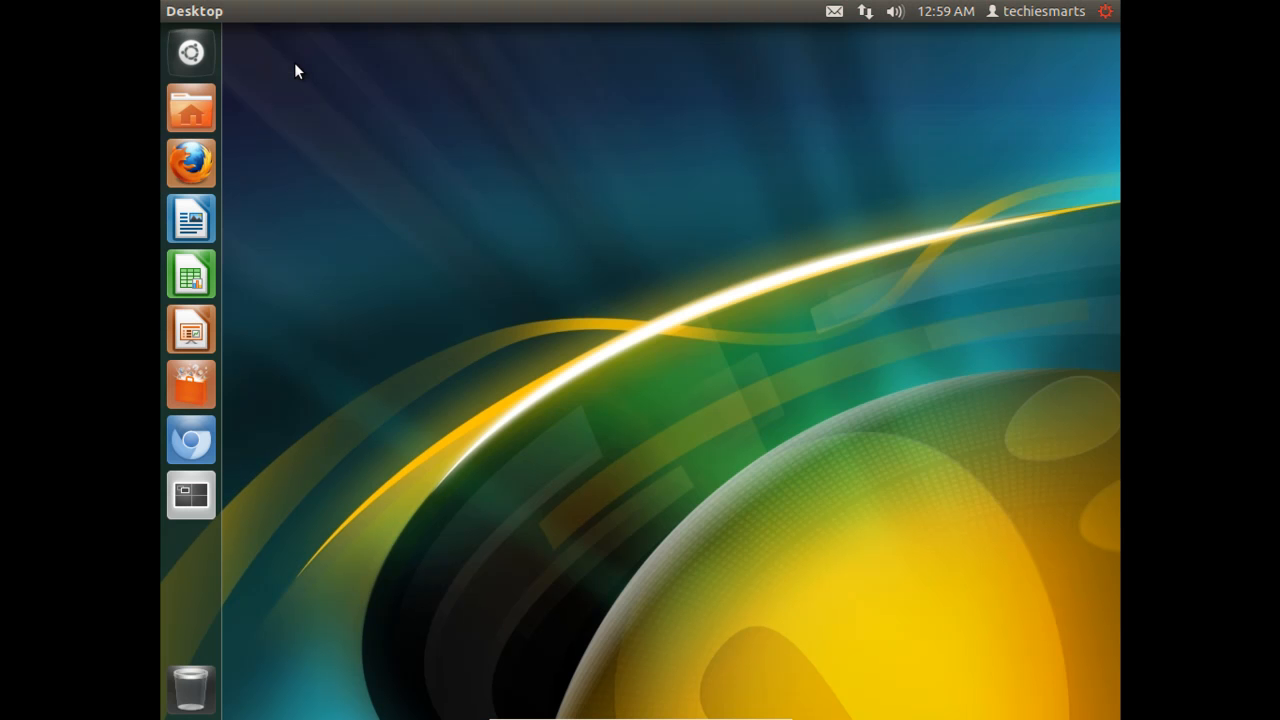
Launch Terminal and enter 'sudo apt-get install gnome-panel' at the prompt.
left_click(190, 495)
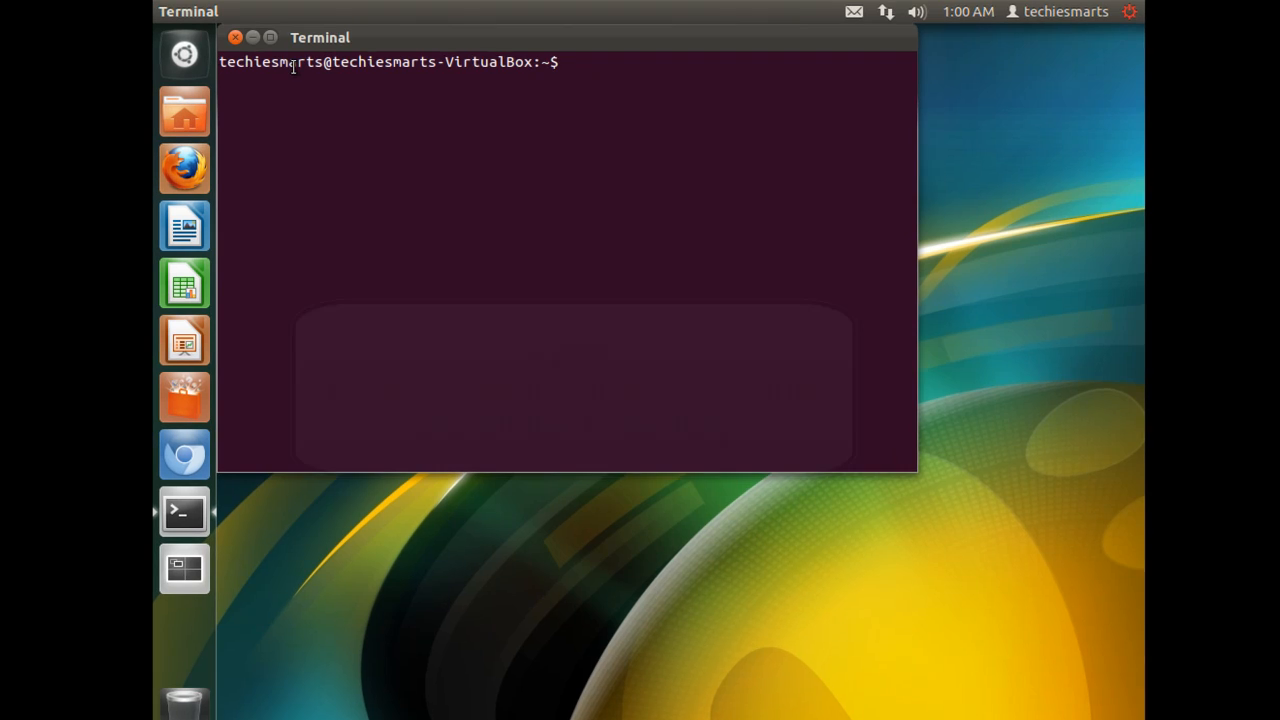
type("sudo")
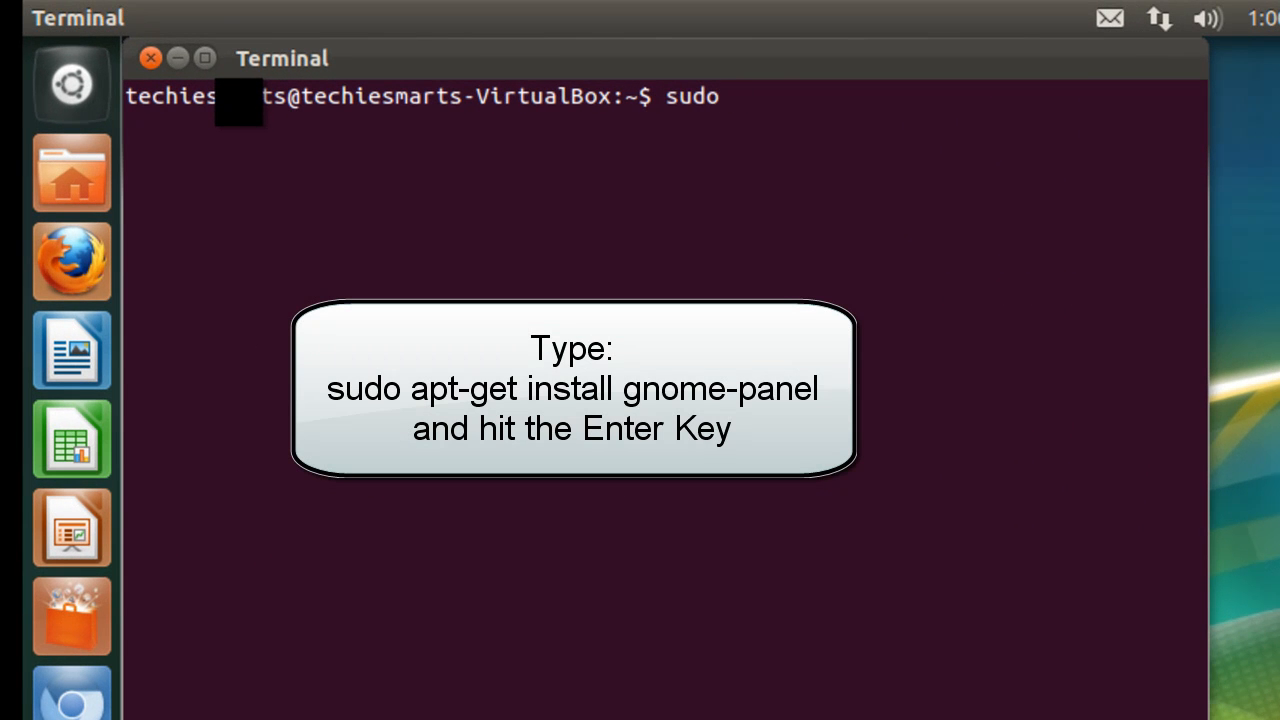
type("apt-g")
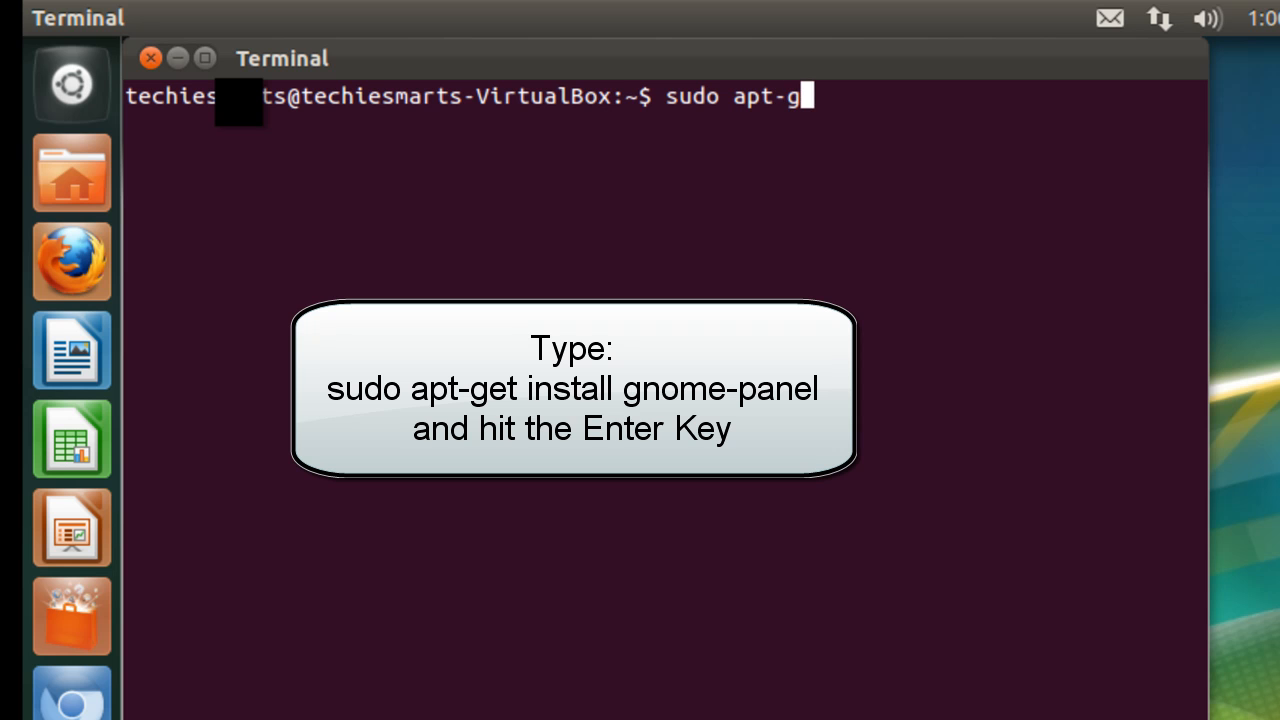
type("et")
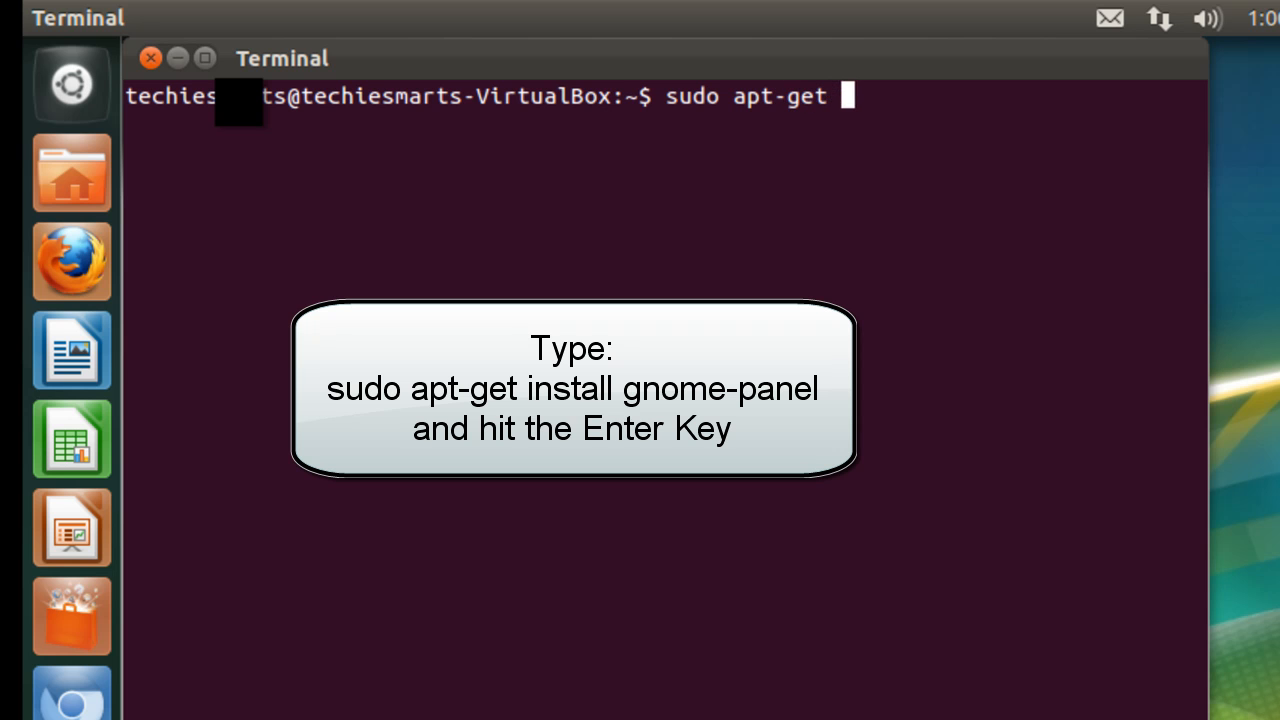
type("install")
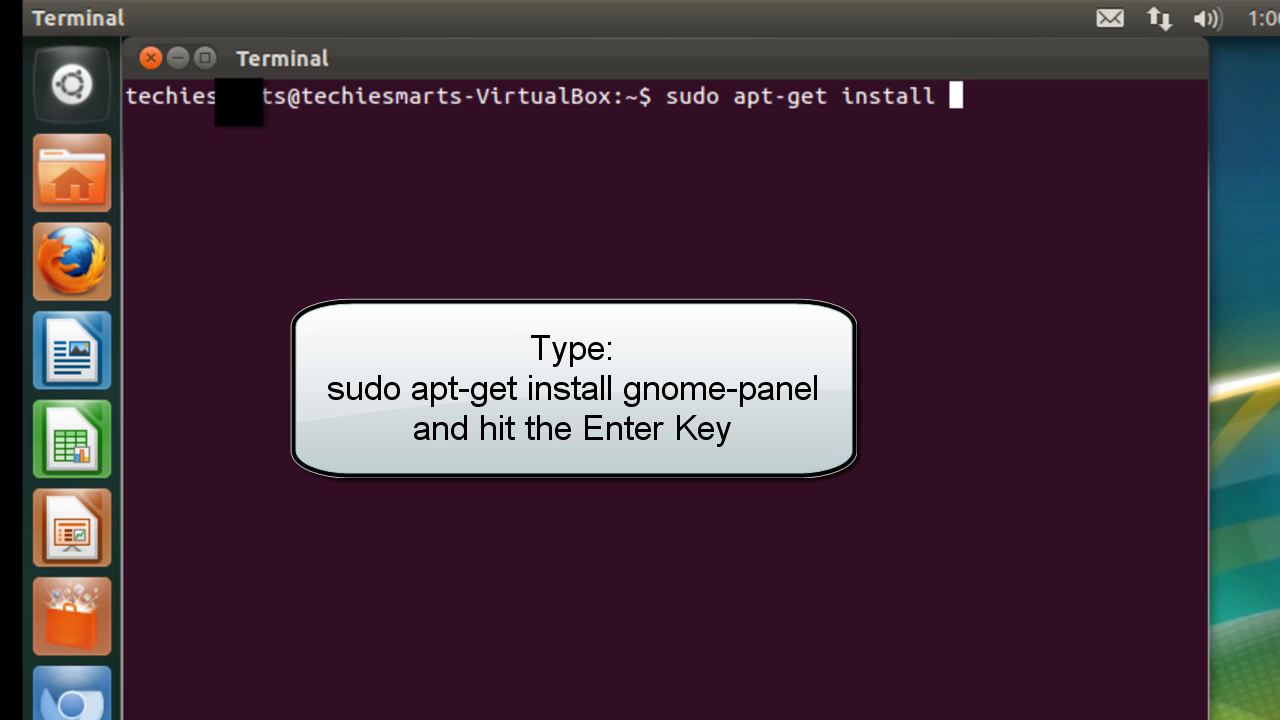
type("gnome-")
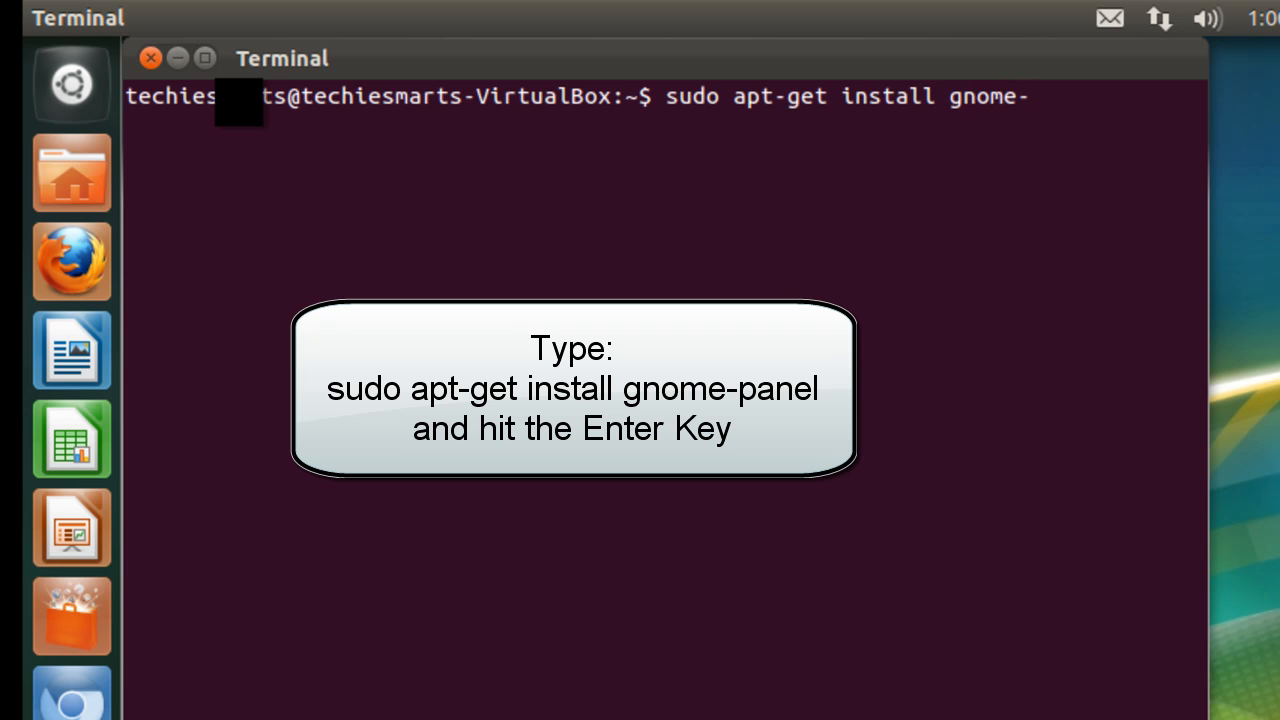
type("panel")
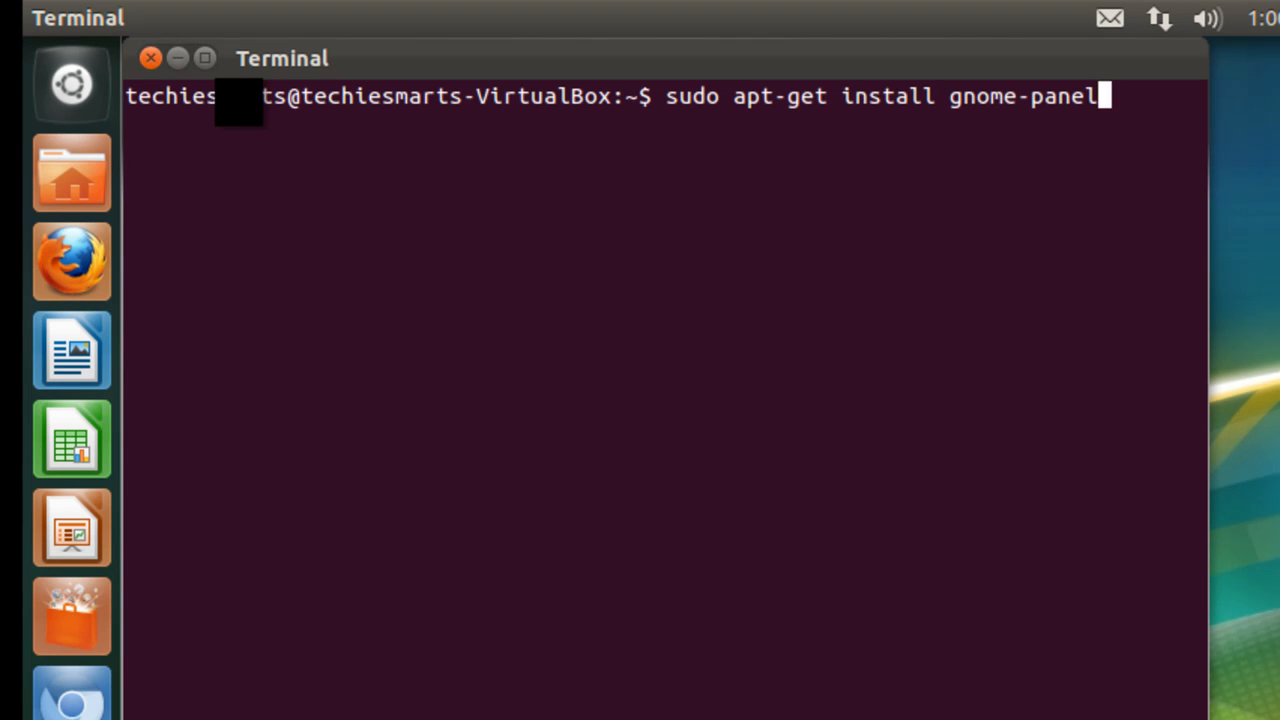
Run the gnome-panel install, authenticate with the sudo password, and confirm with 'y'.
key("Return")
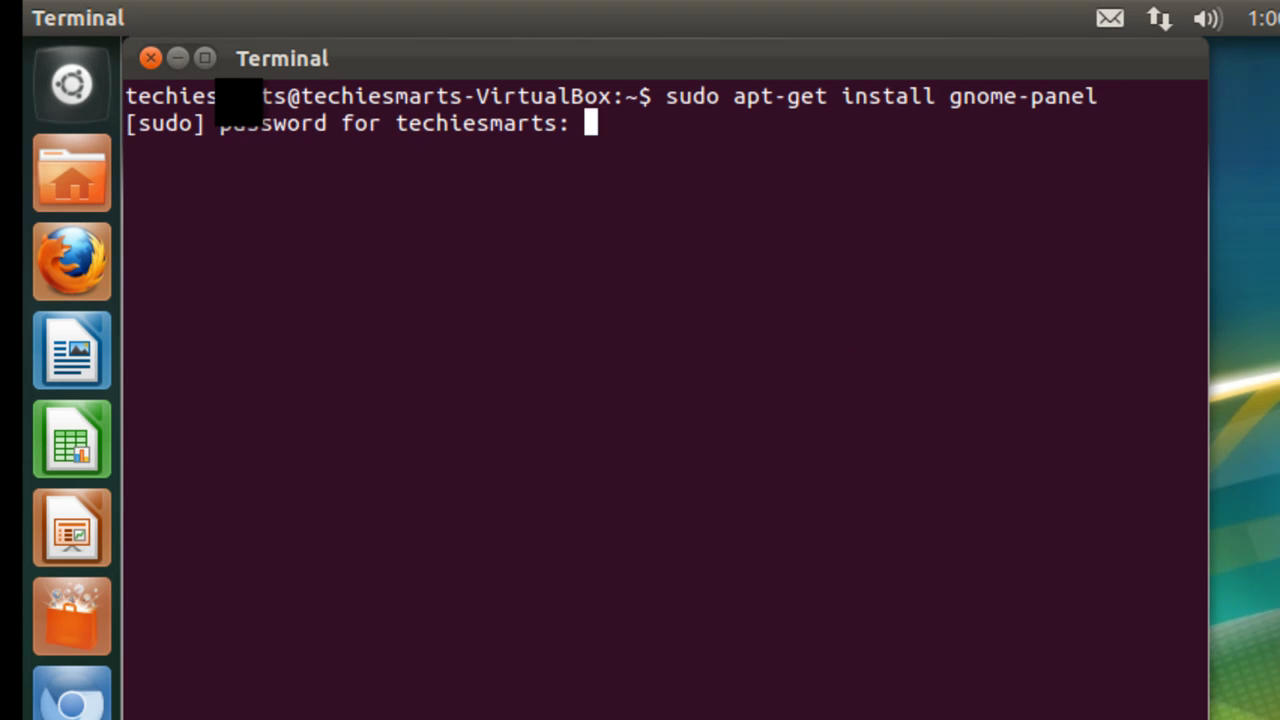
key("Return")
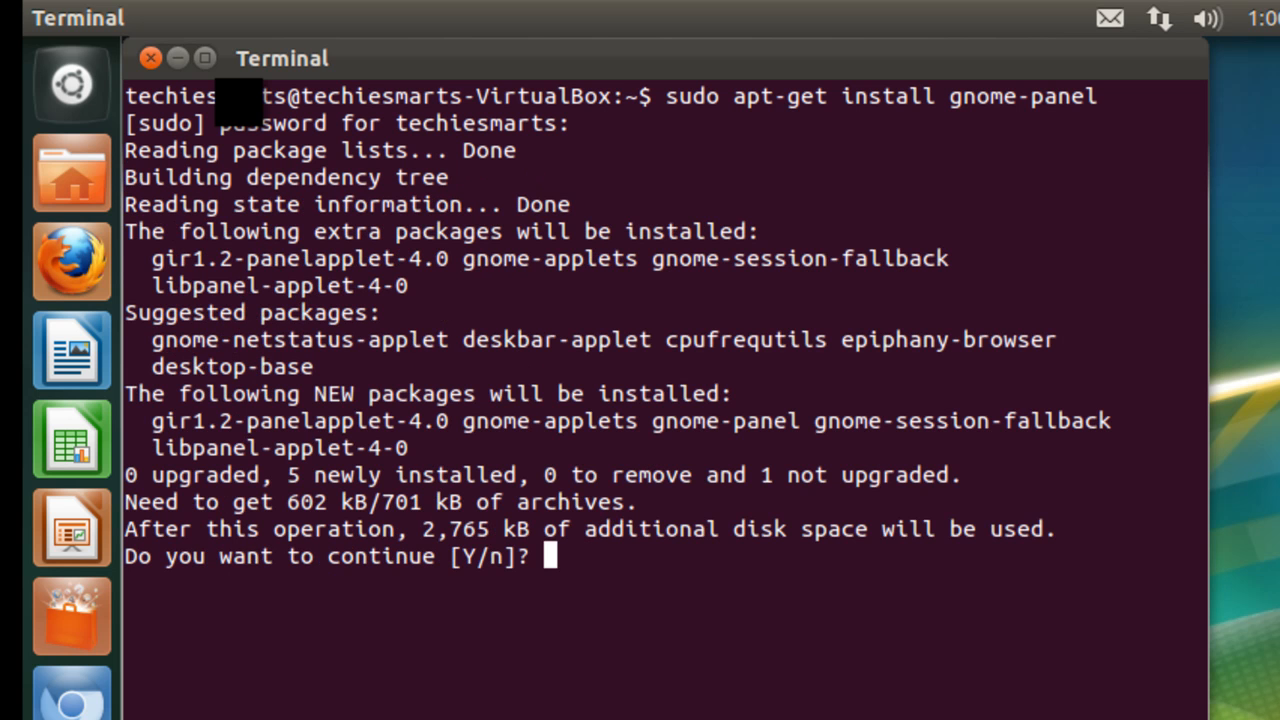
type("y")
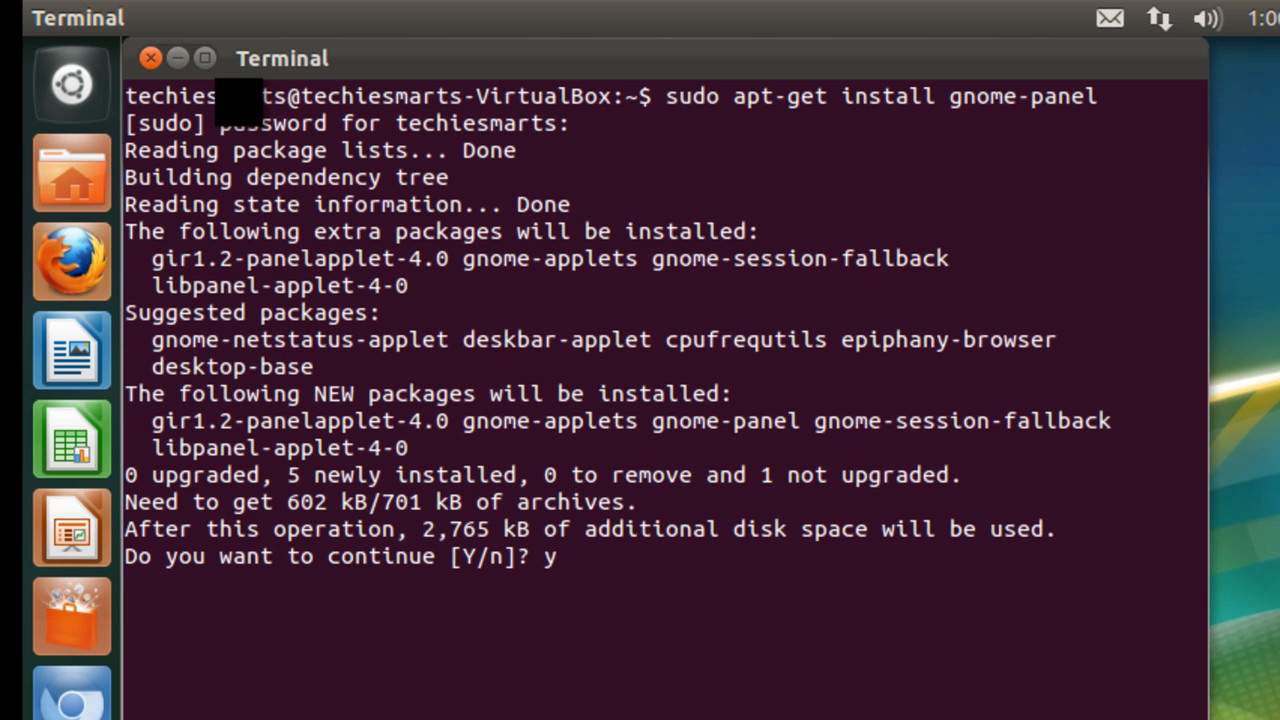
key("Return")
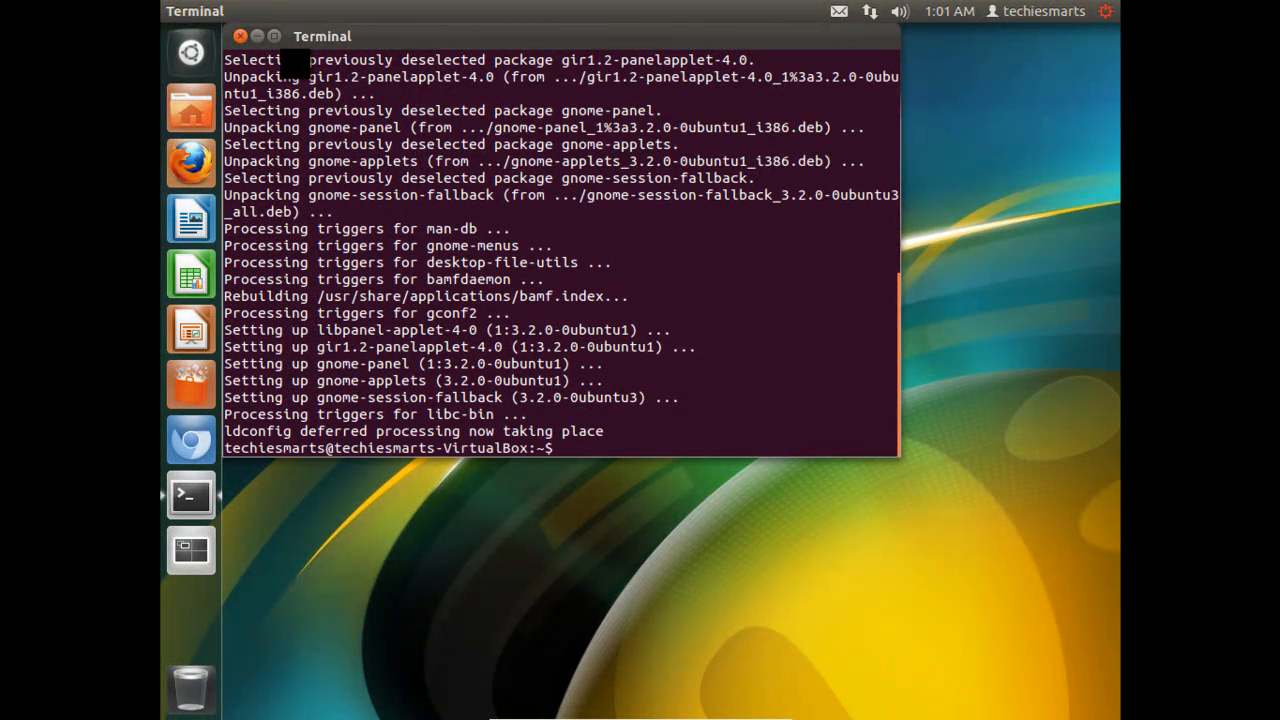
Exit Terminal and restart the computer from the gear menu to complete updates.
type("e")
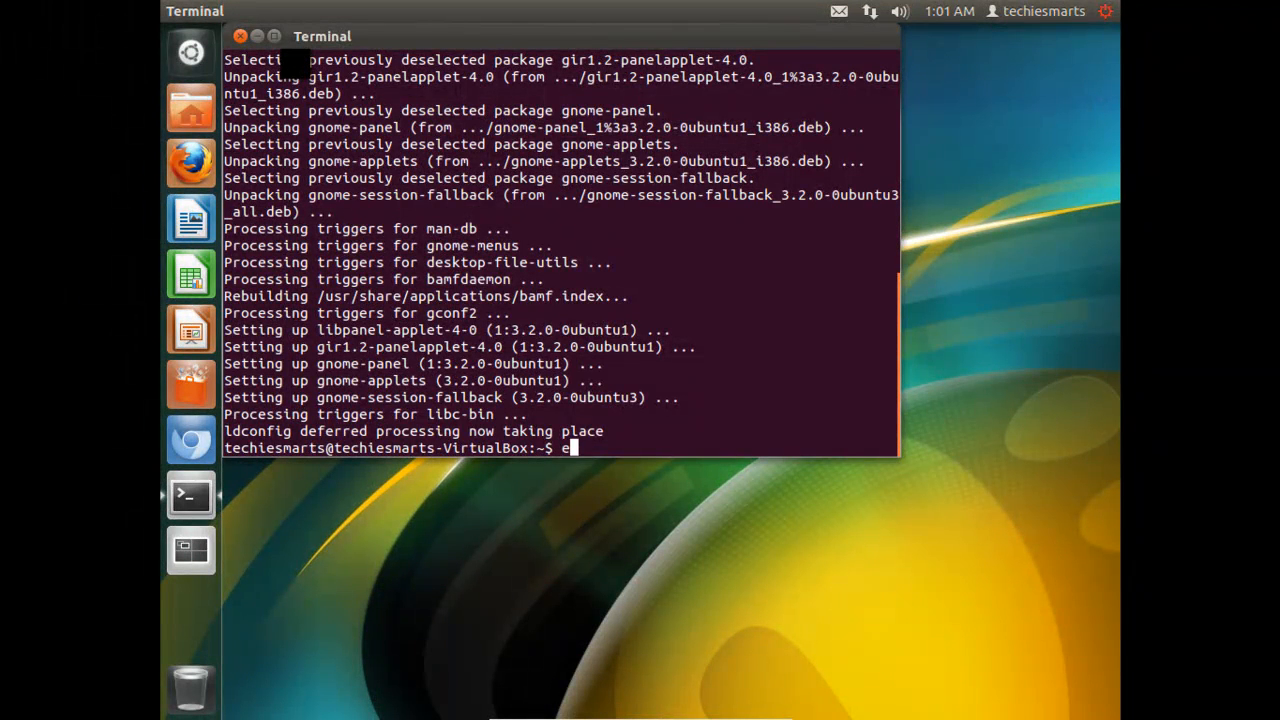
type("xit")
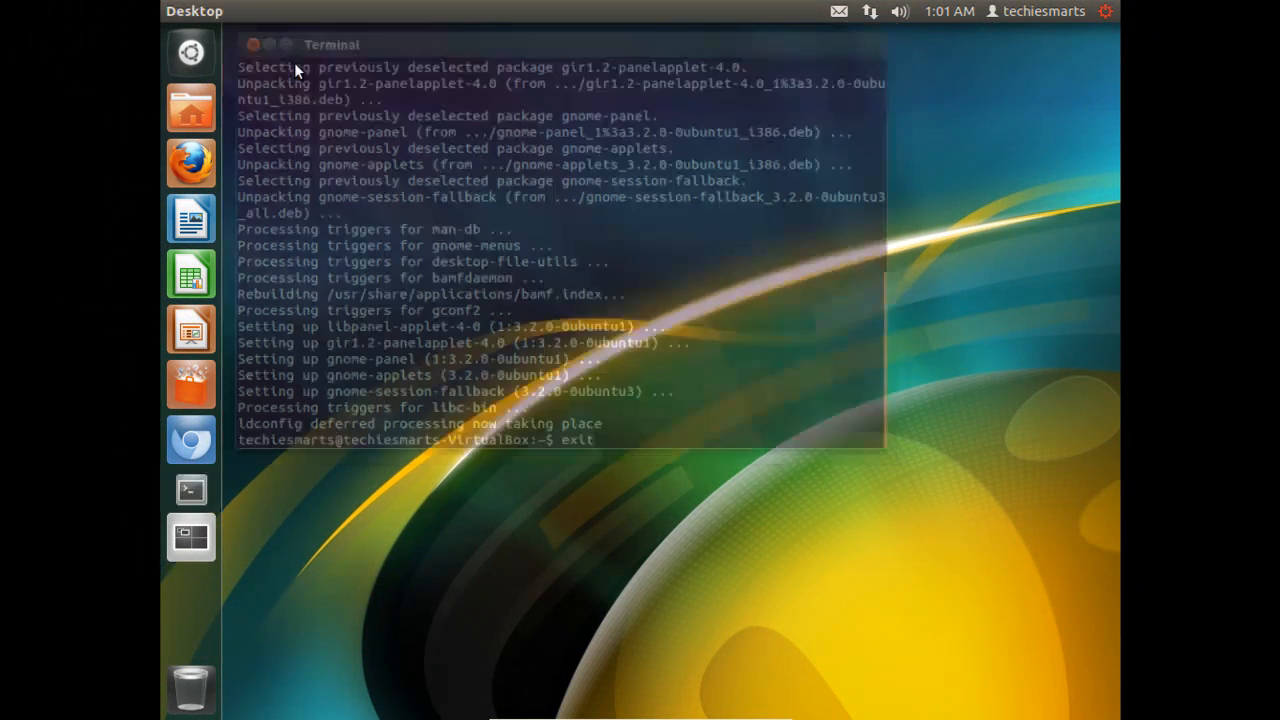
left_click(1106, 11)
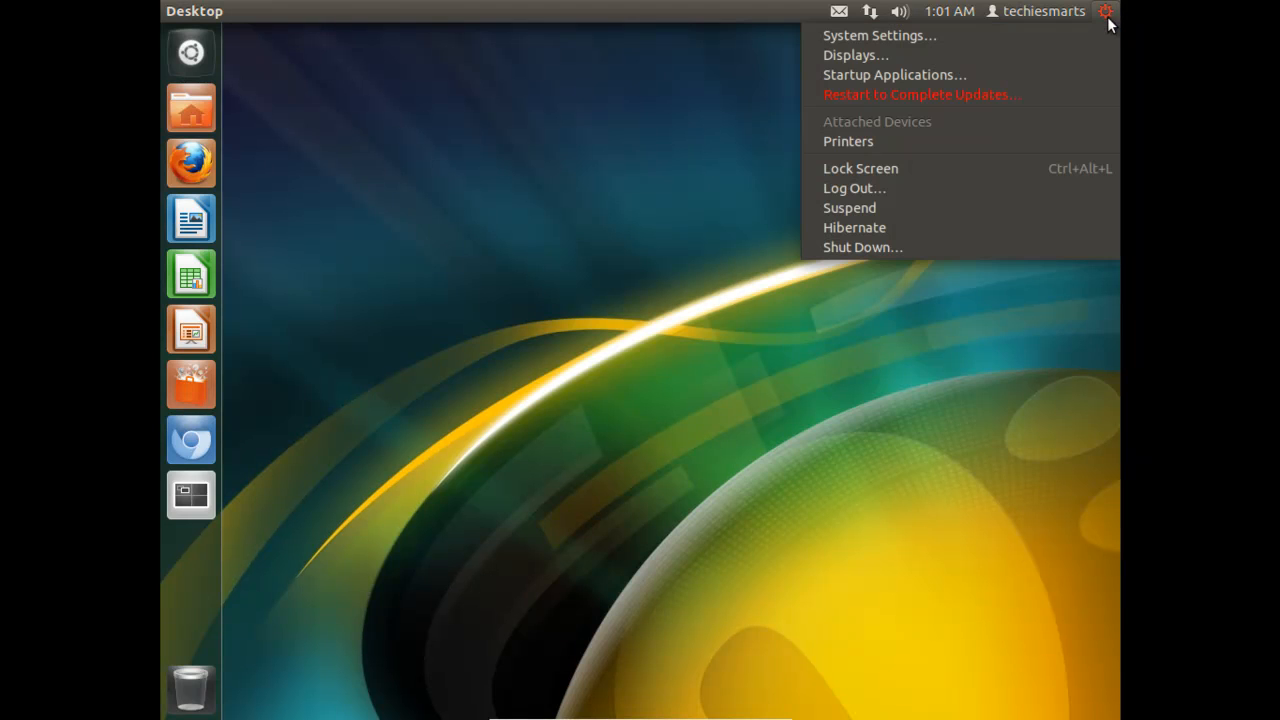
mouse_move(1025, 94)
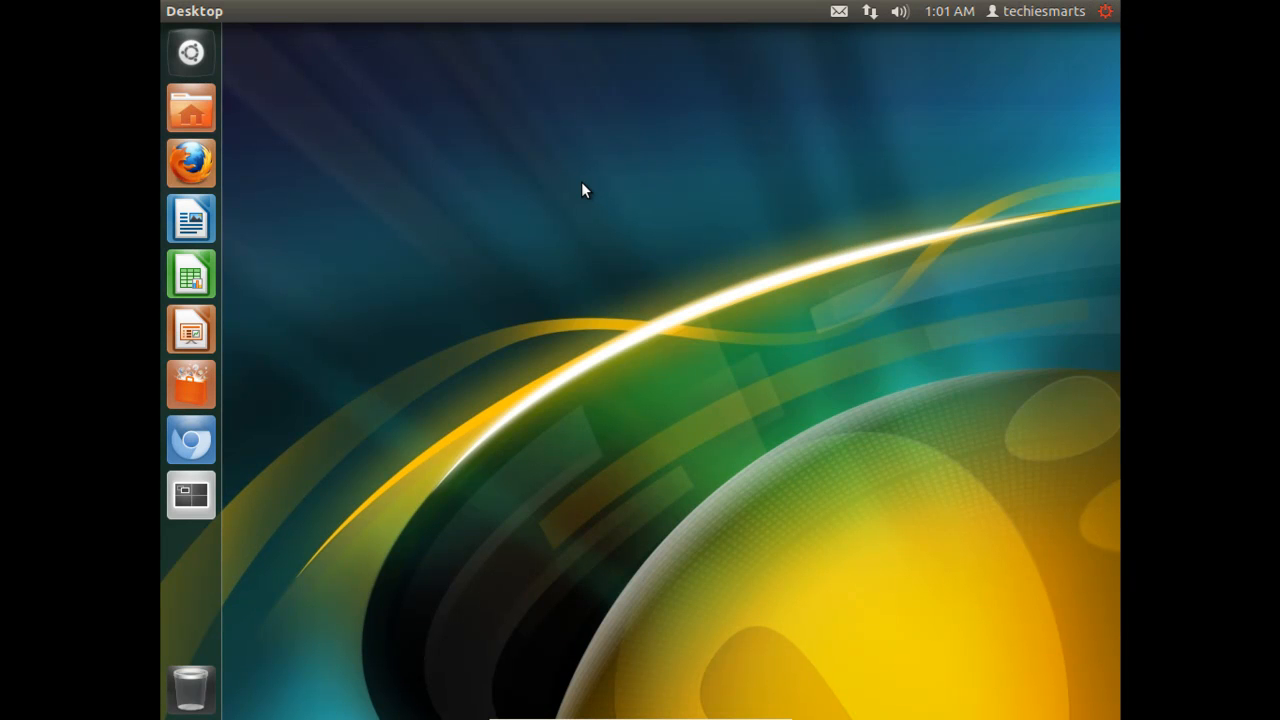
left_click(1105, 11)
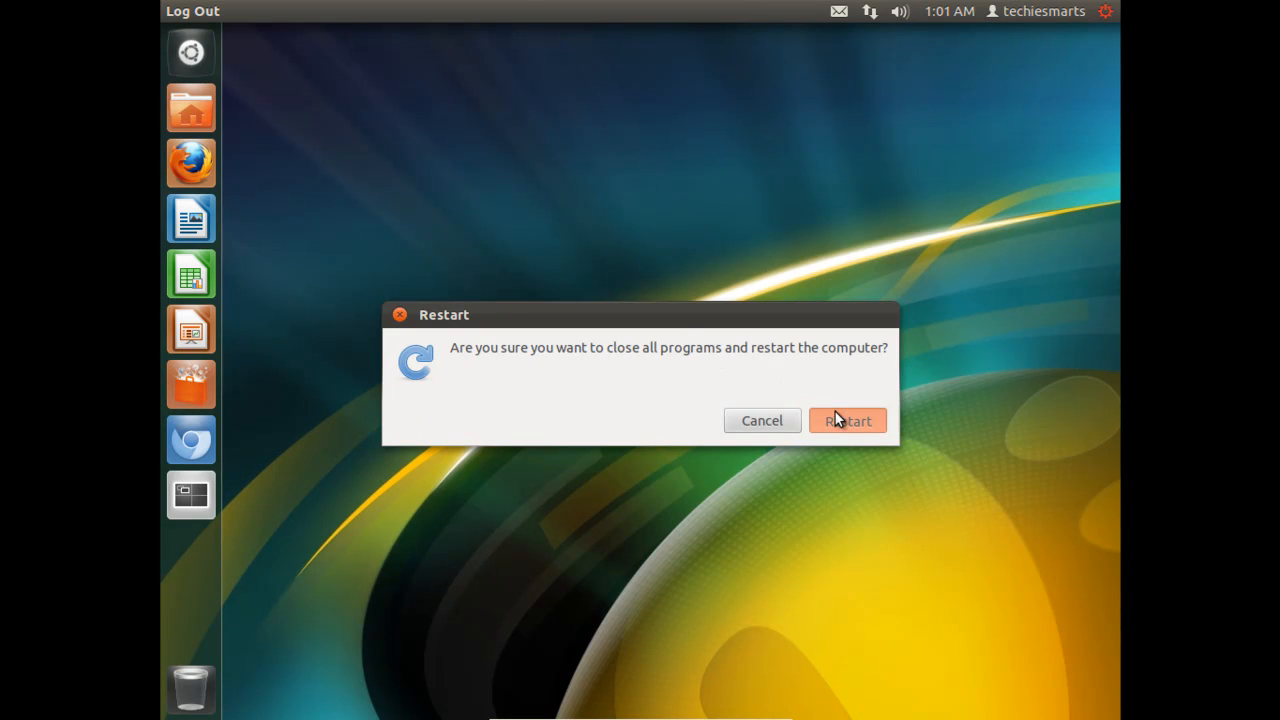
left_click(847, 420)
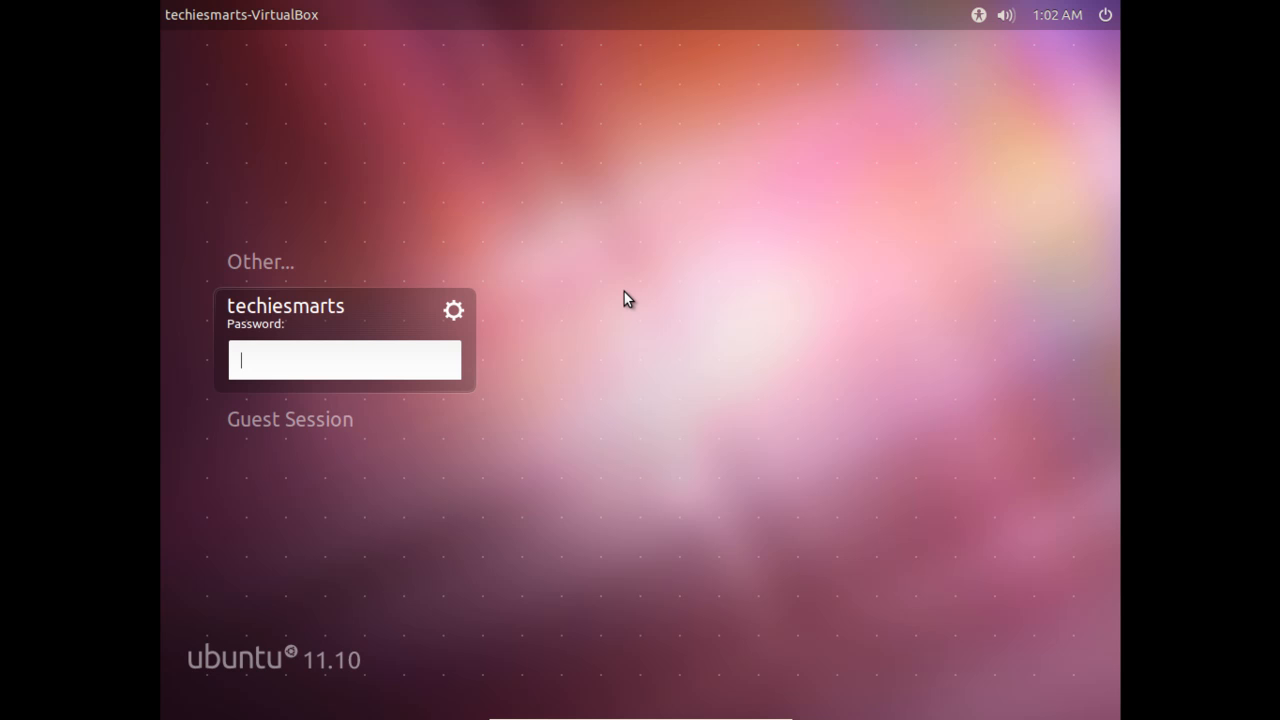
Show the session list from the gear icon beside the user name.
left_click(453, 310)
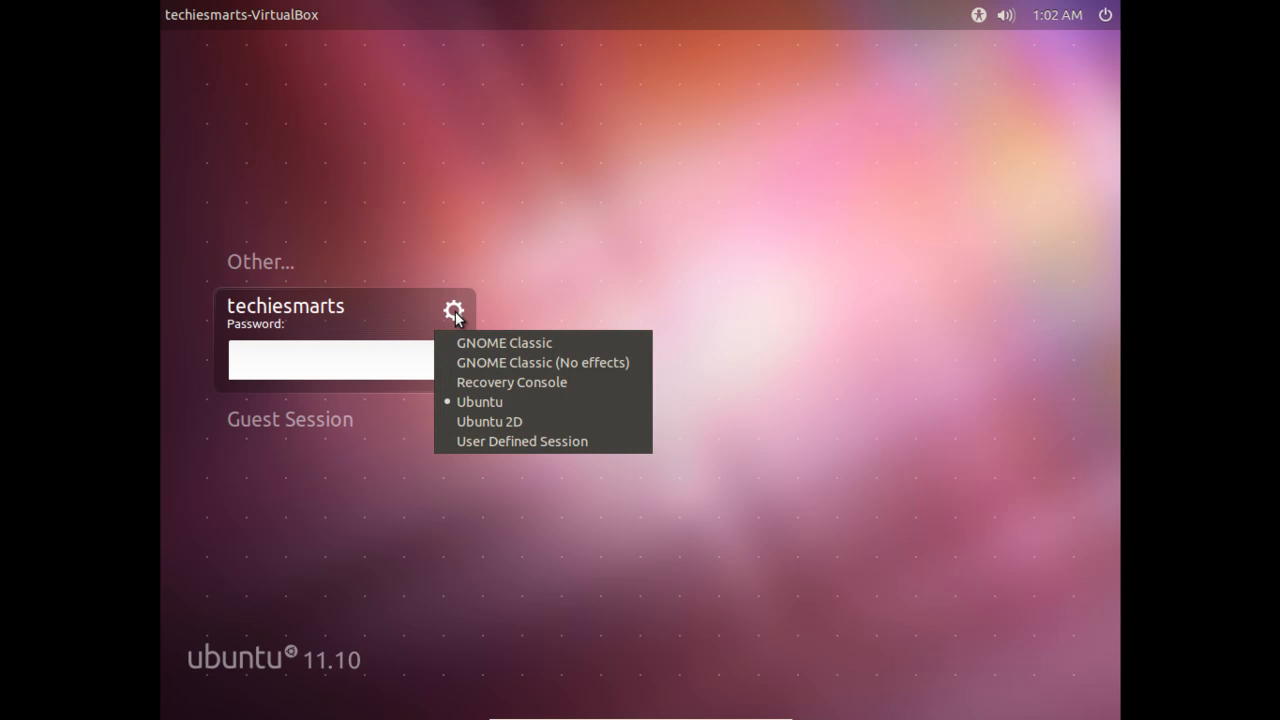
mouse_move(503, 342)
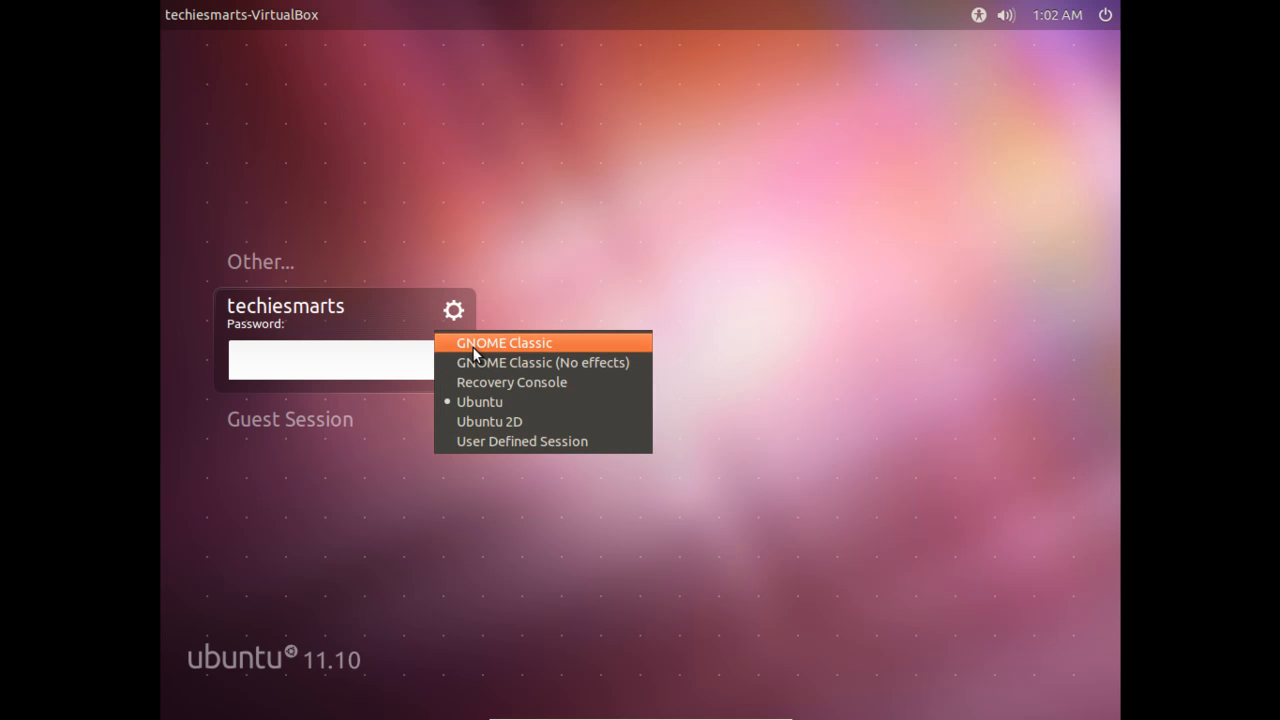
mouse_move(479, 401)
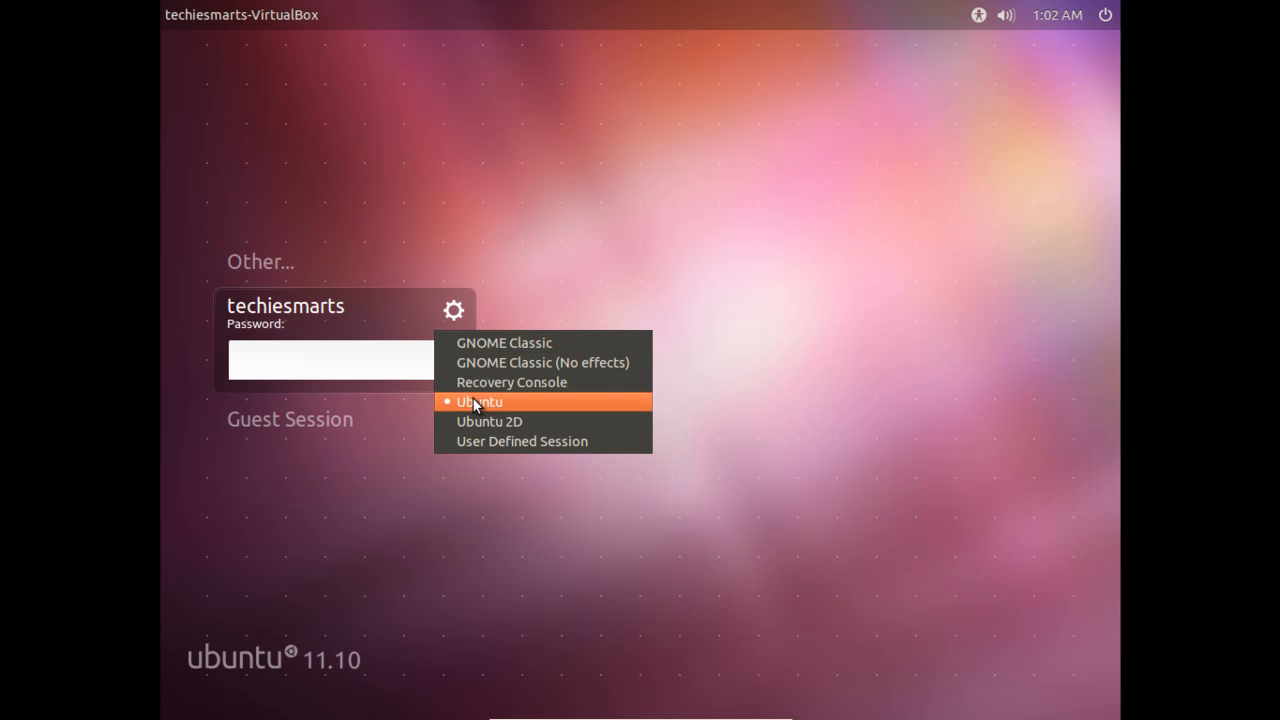
mouse_move(504, 342)
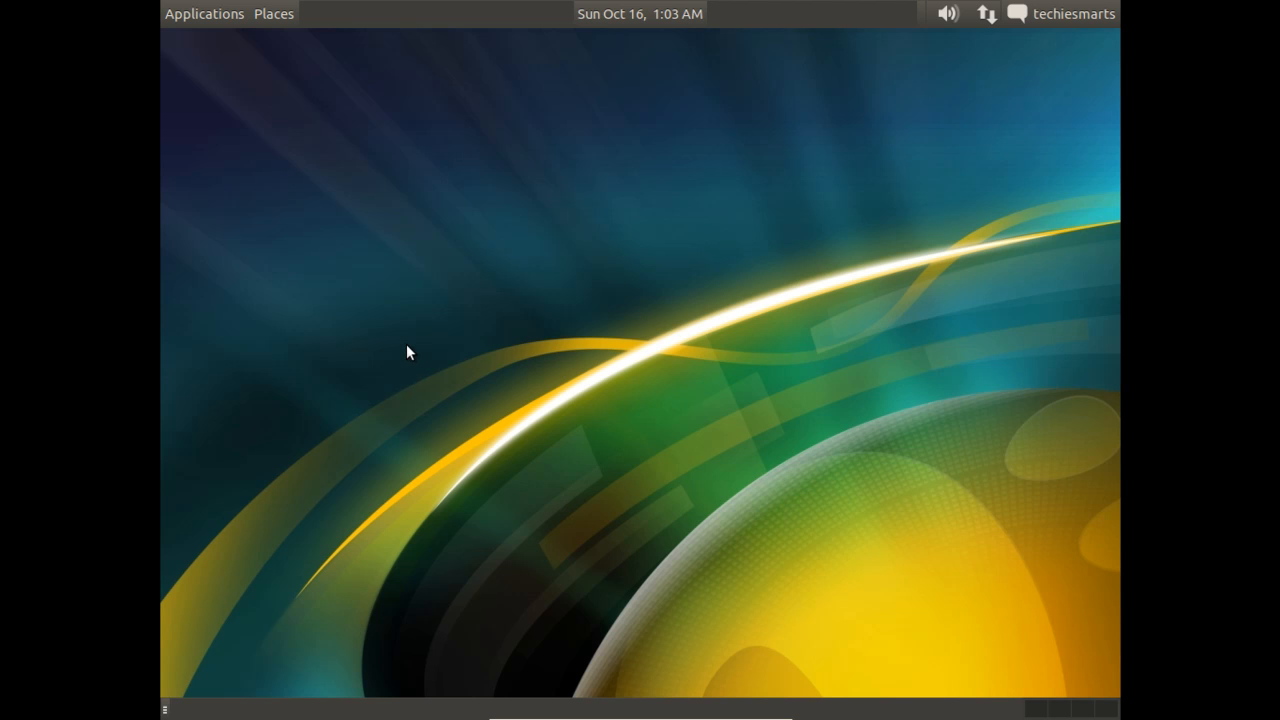
mouse_move(600, 18)
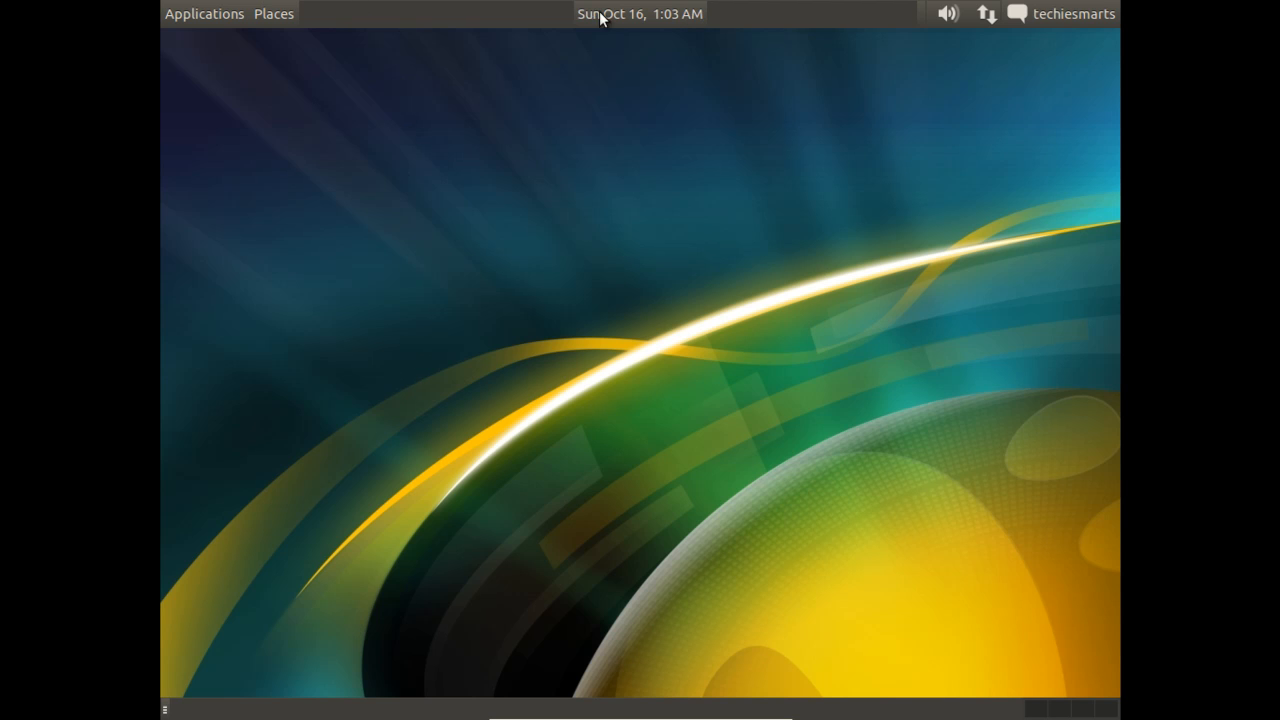
mouse_move(248, 27)
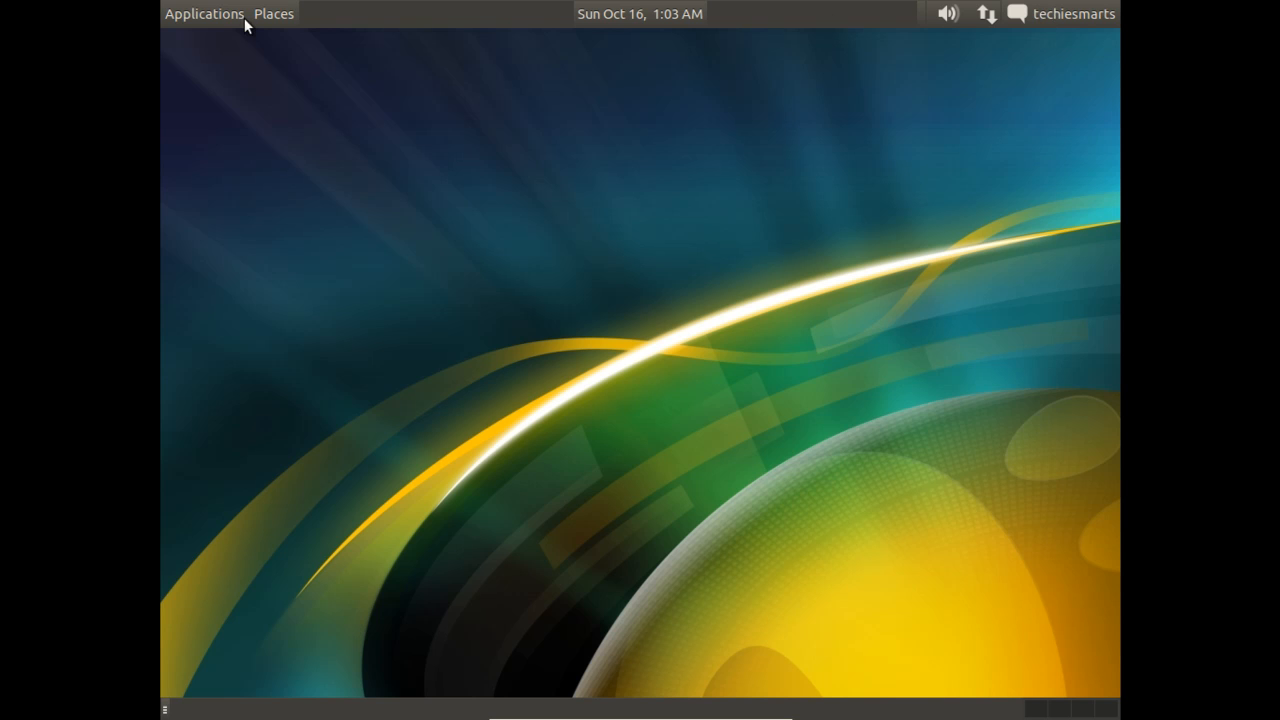
left_click(272, 14)
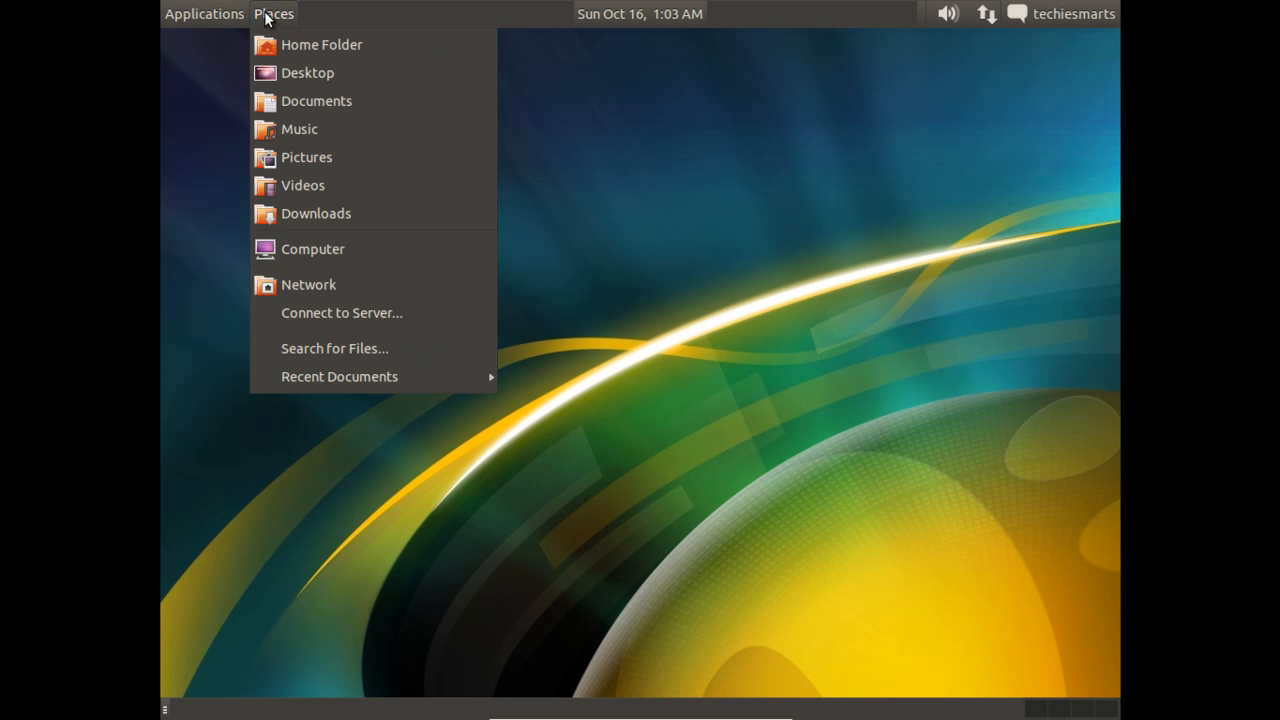
mouse_move(685, 18)
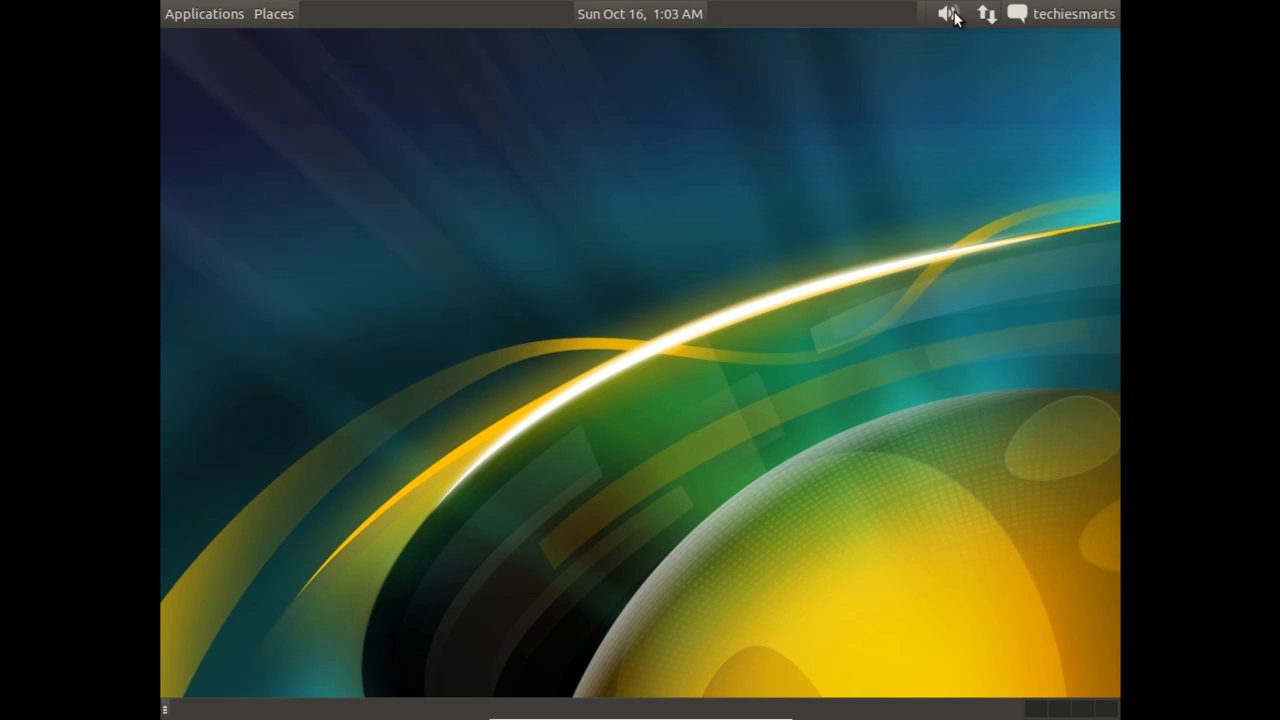
left_click(986, 14)
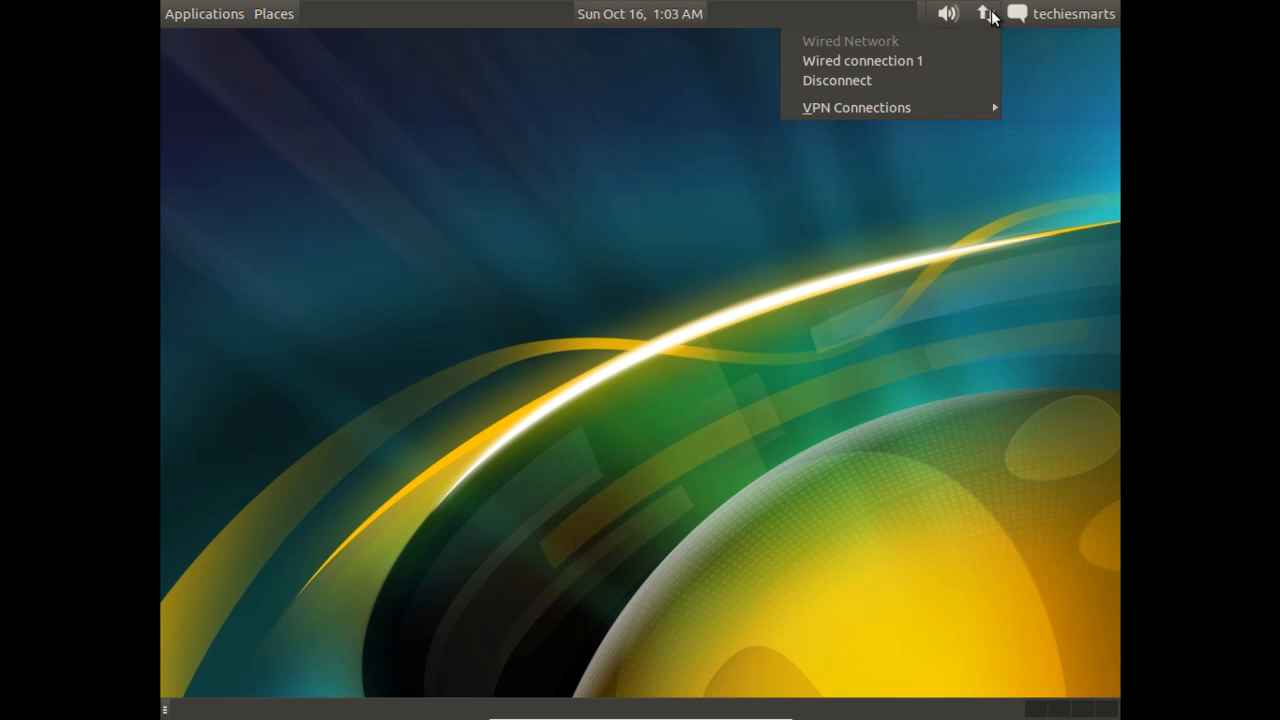
left_click(1073, 13)
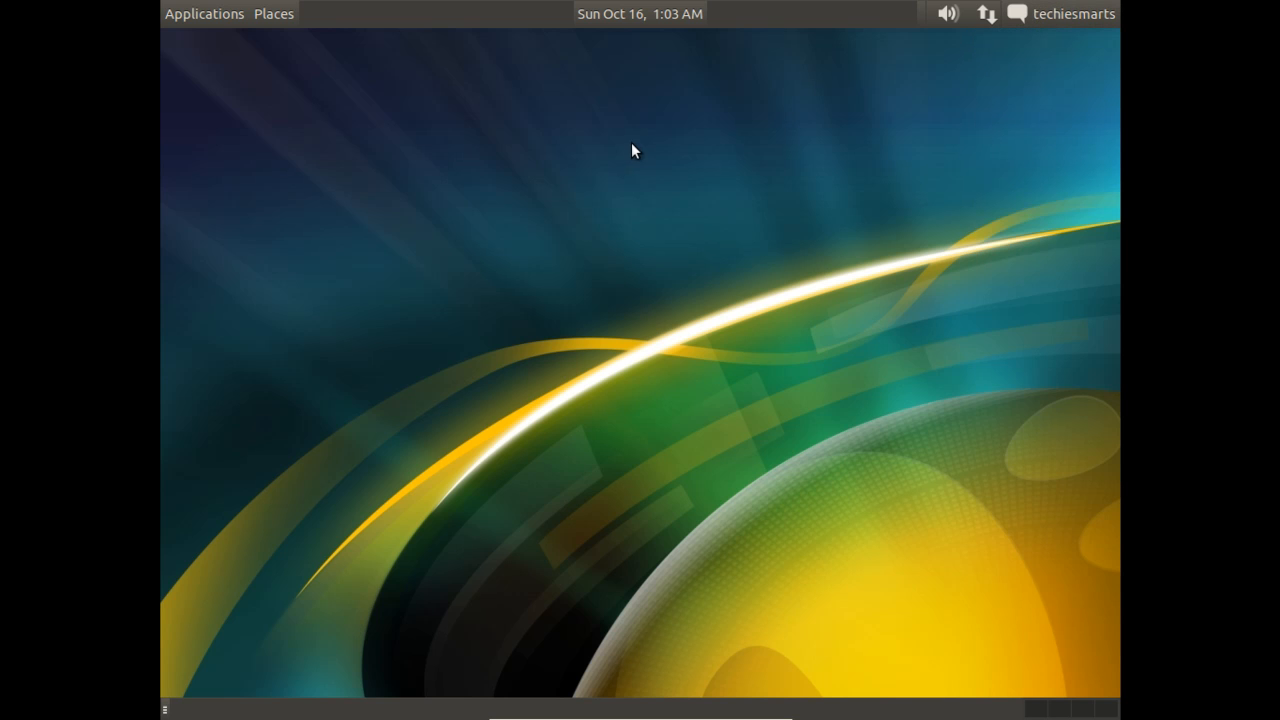
Log out of GNOME Classic through the top-right user menu.
left_click(1073, 13)
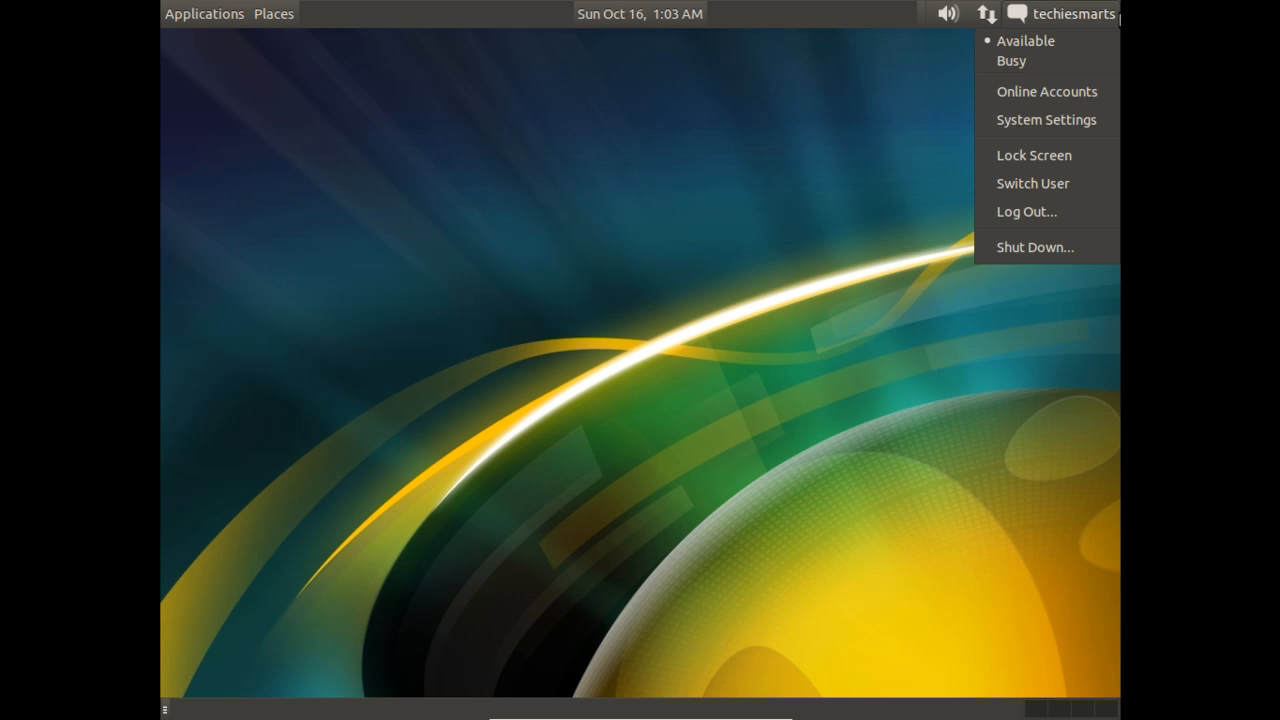
mouse_move(1046, 119)
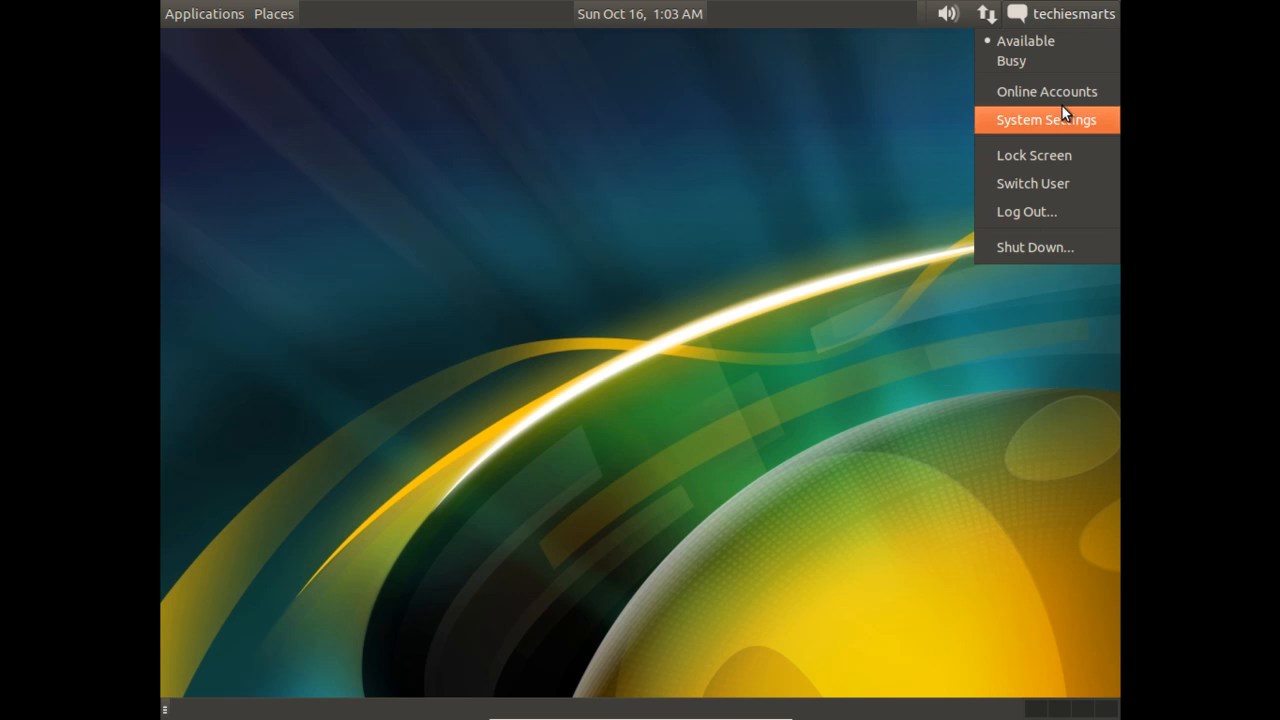
mouse_move(1067, 45)
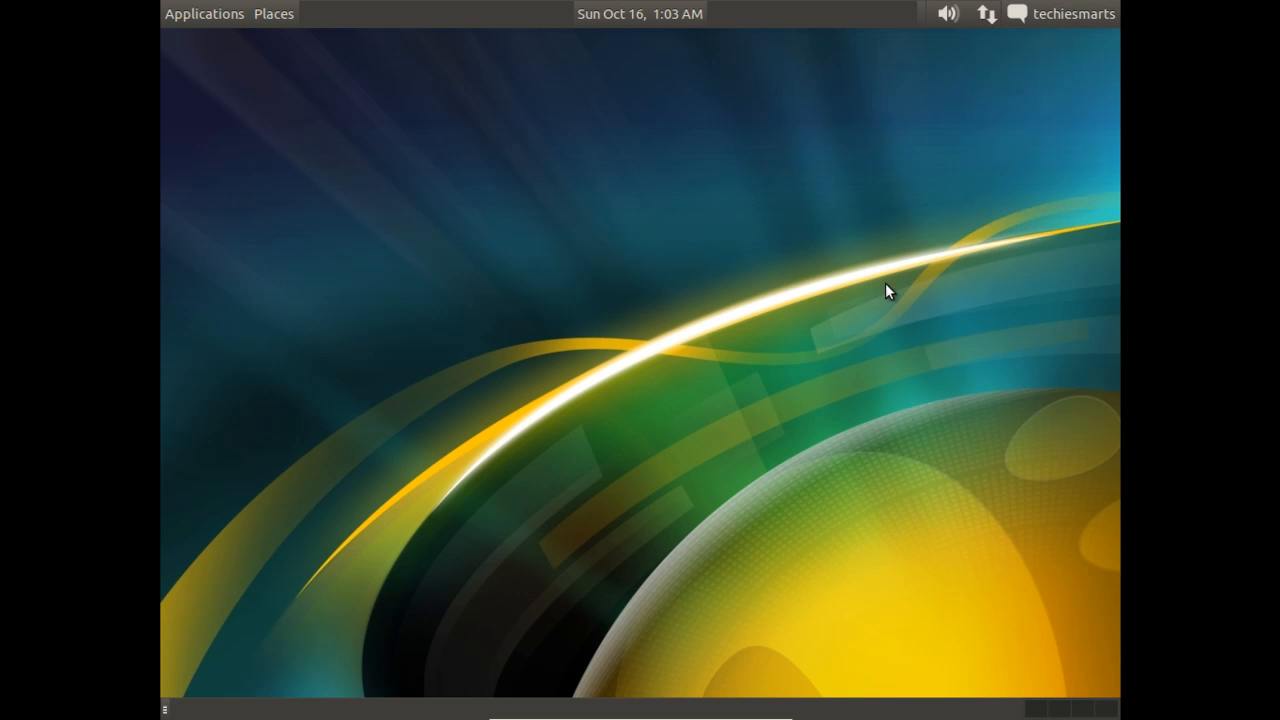
left_click(1072, 13)
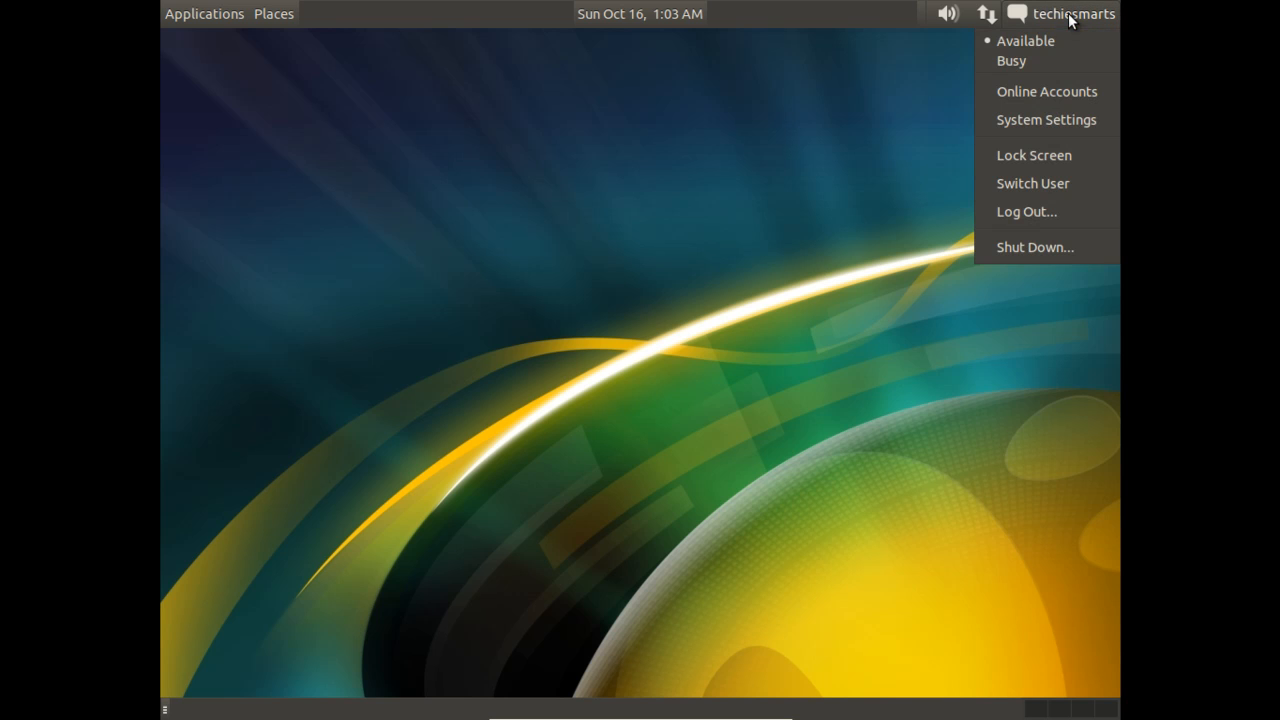
mouse_move(1033, 120)
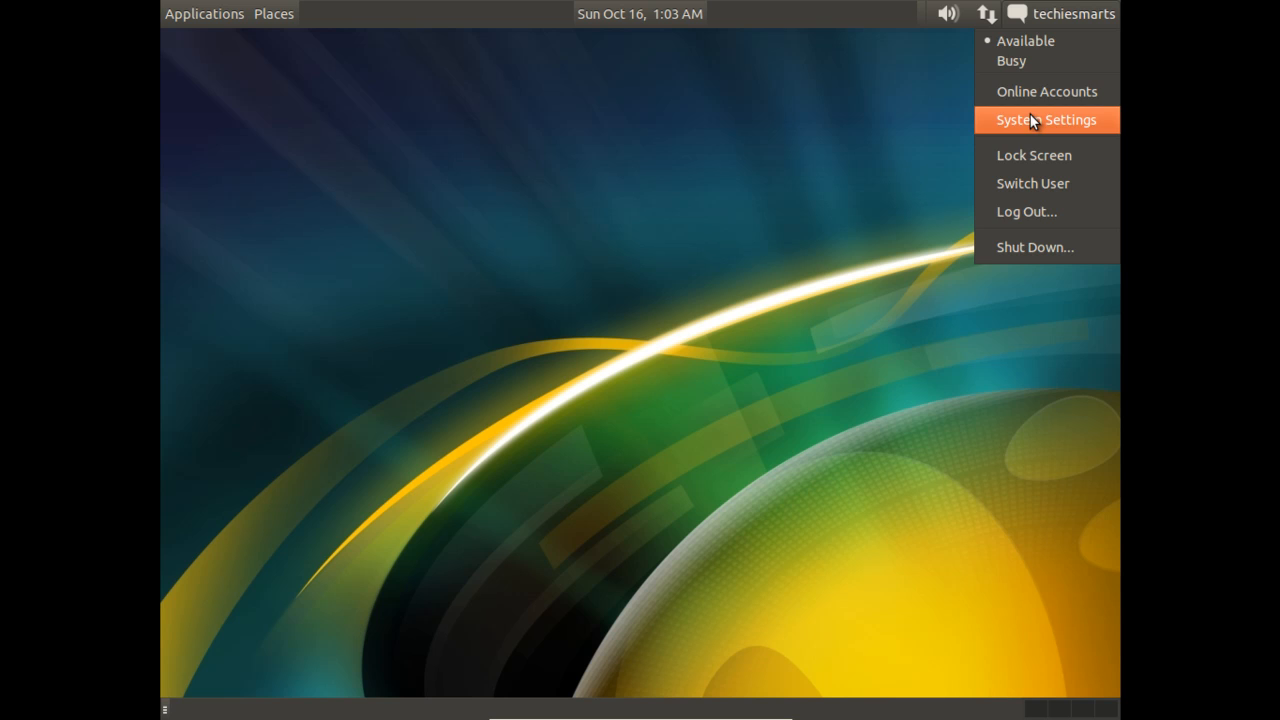
left_click(1046, 119)
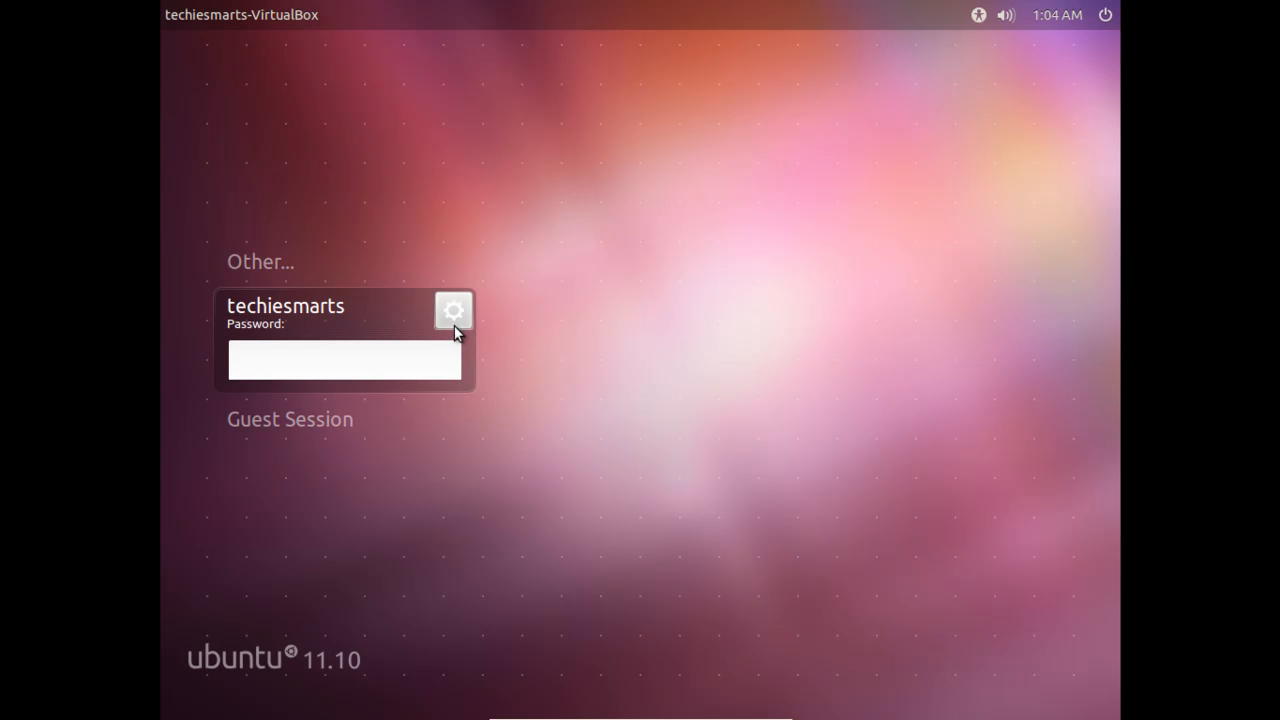
mouse_move(400, 360)
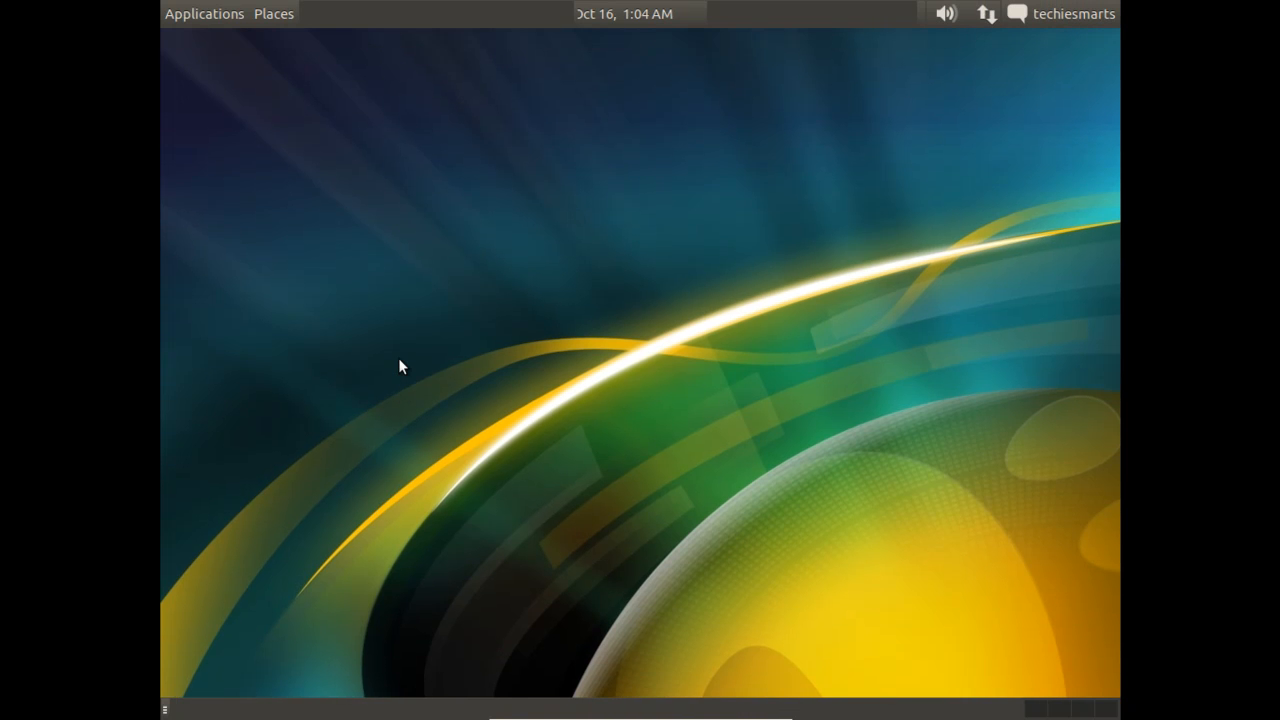
Browse the Applications menu's Graphics category in the Classic panel.
left_click(204, 13)
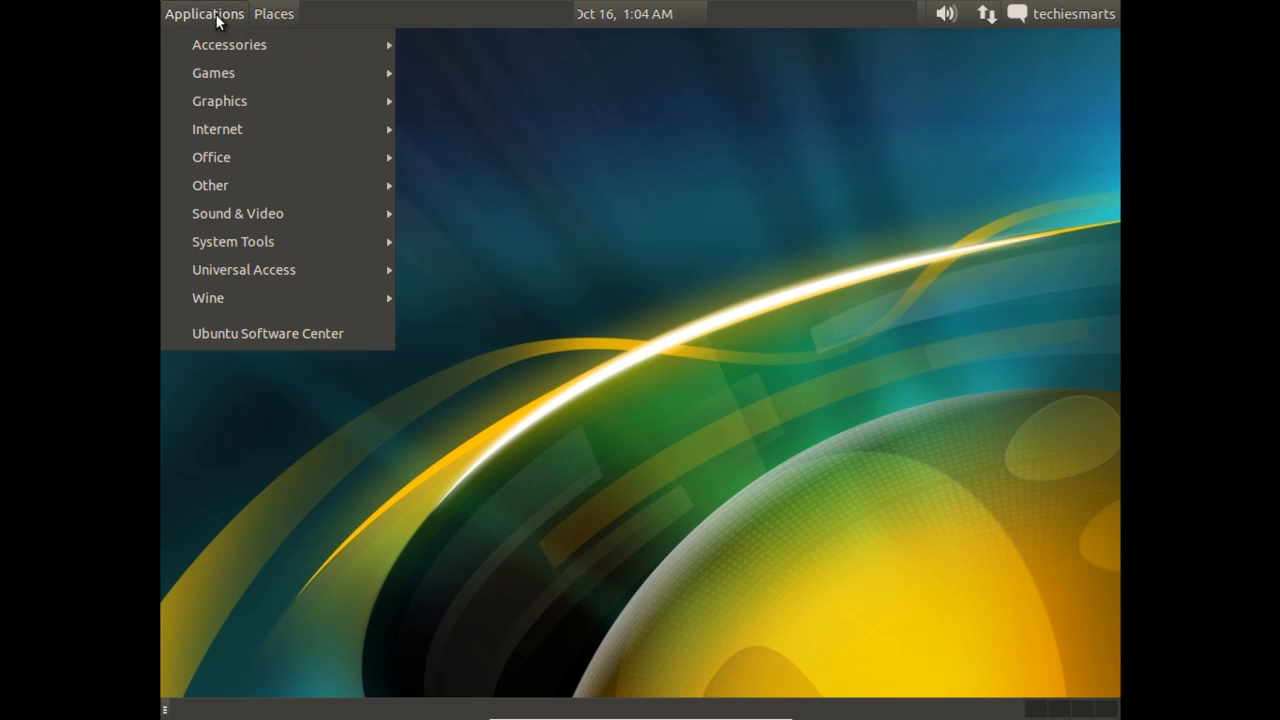
mouse_move(219, 100)
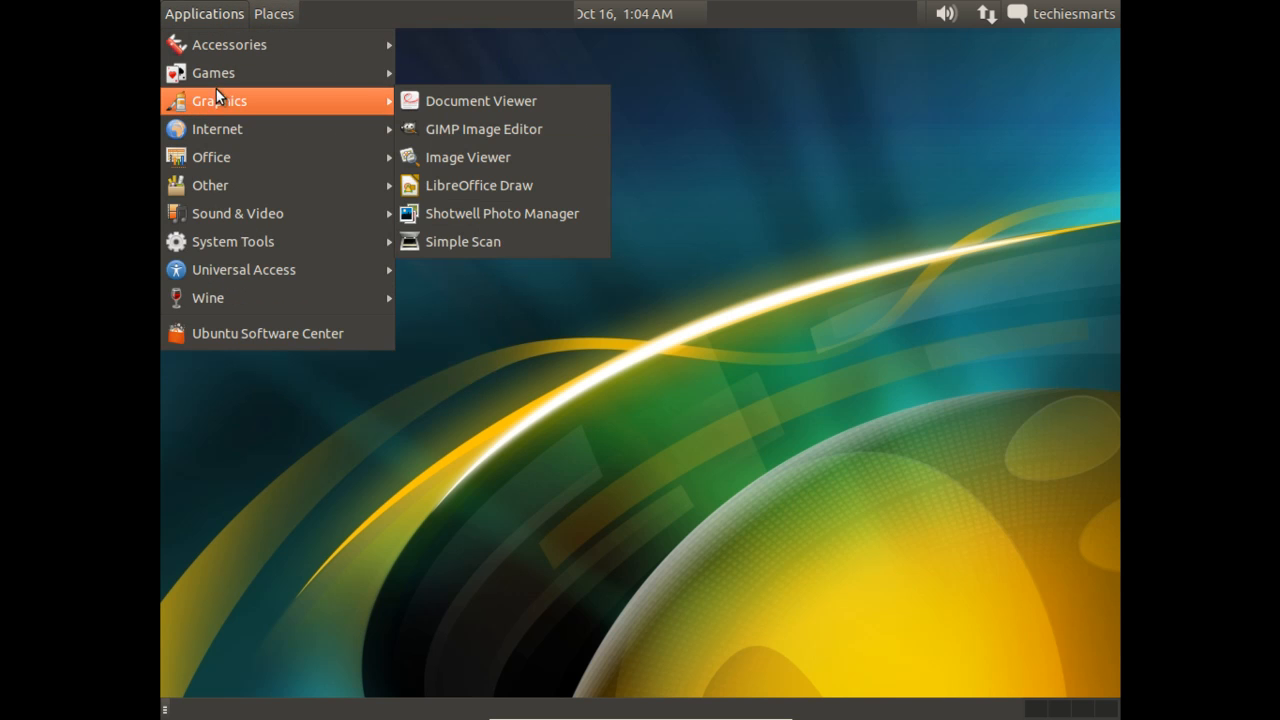
left_click(645, 145)
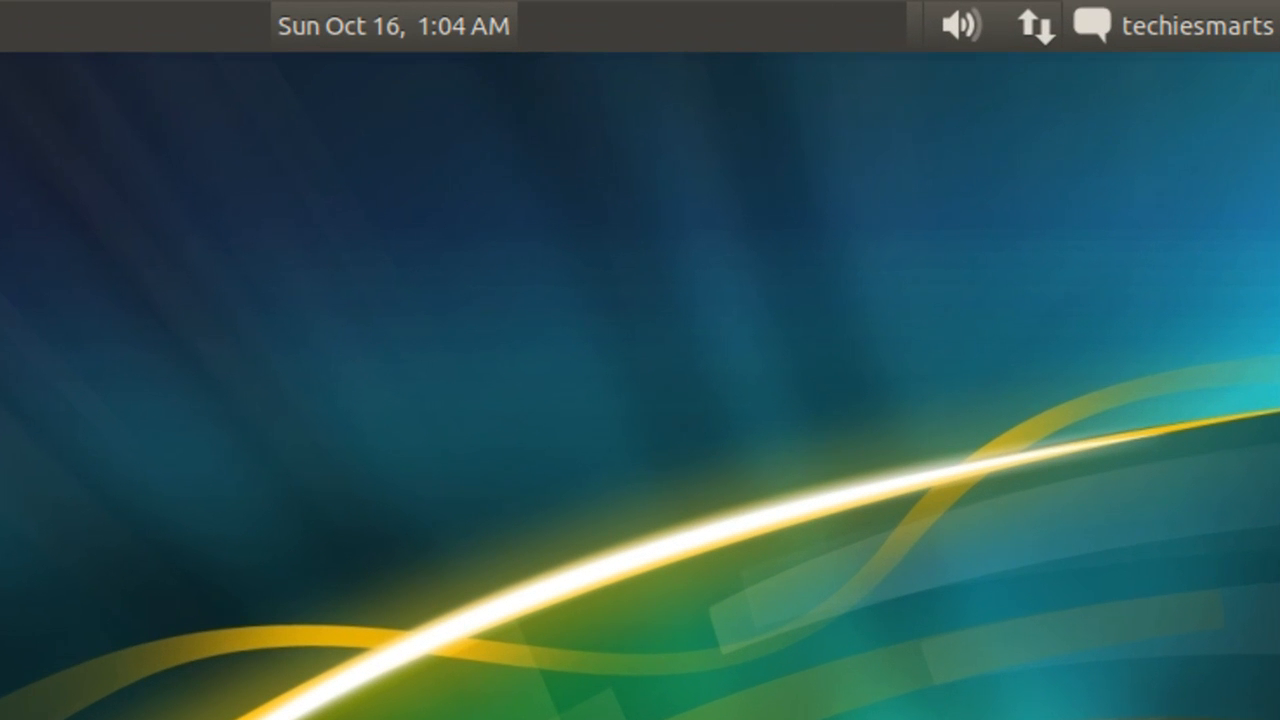
mouse_move(925, 45)
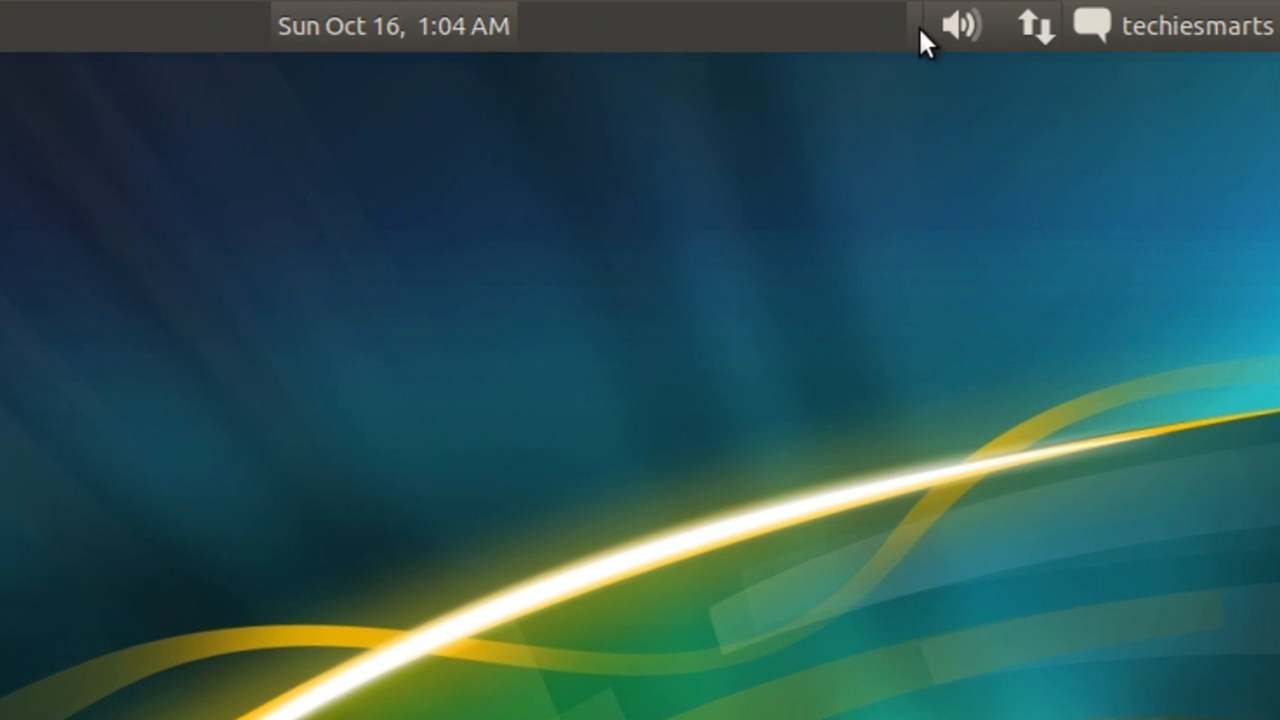
mouse_move(1033, 35)
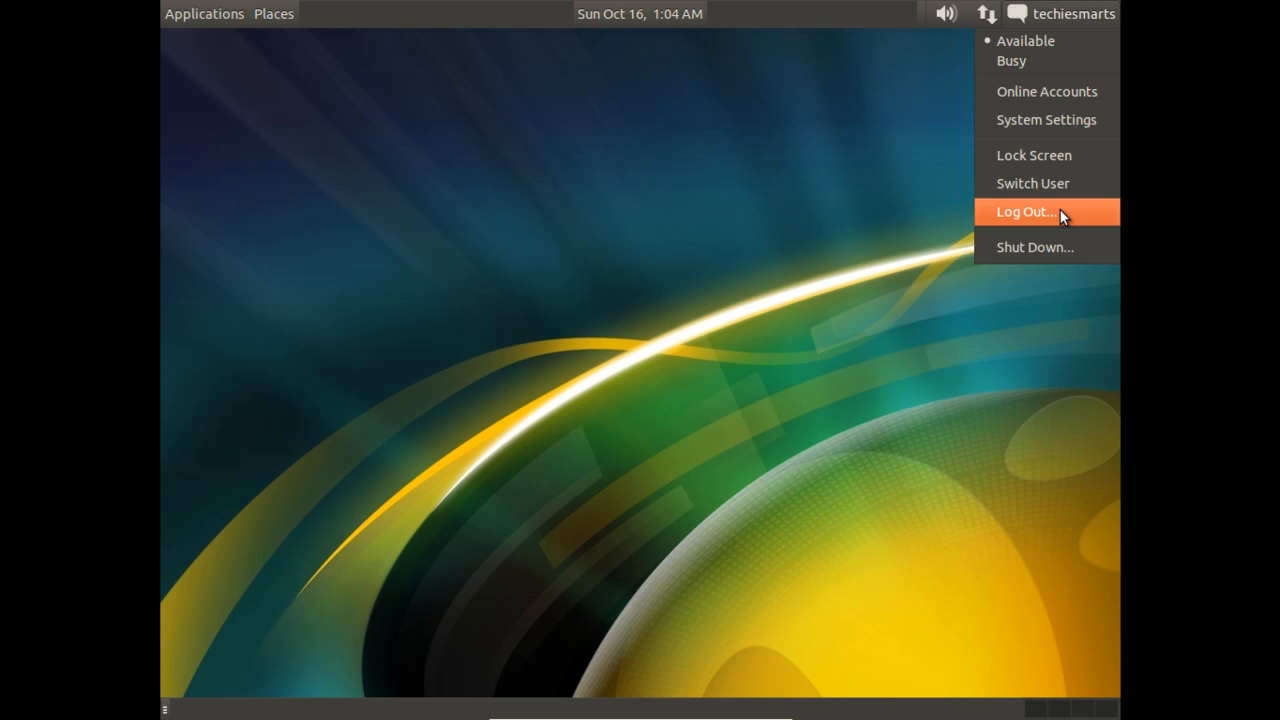
Log out, then select the standard Ubuntu session from the login screen's session list.
left_click(1024, 211)
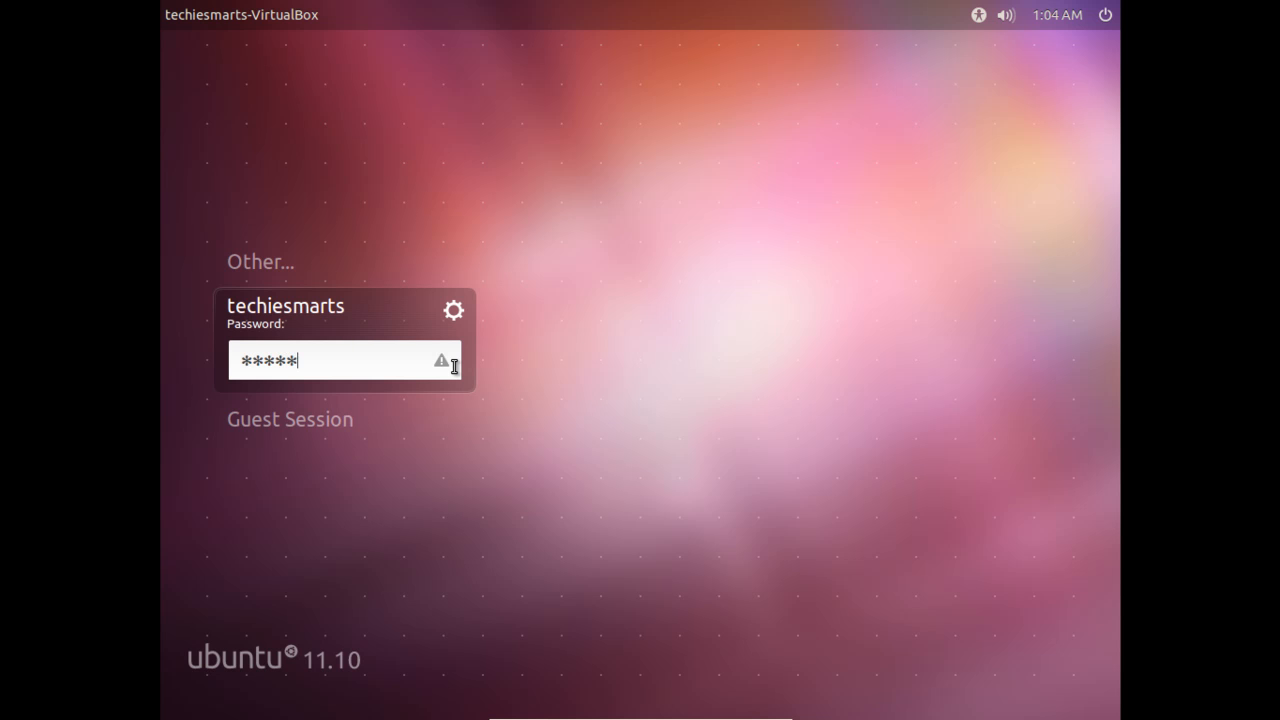
left_click(453, 310)
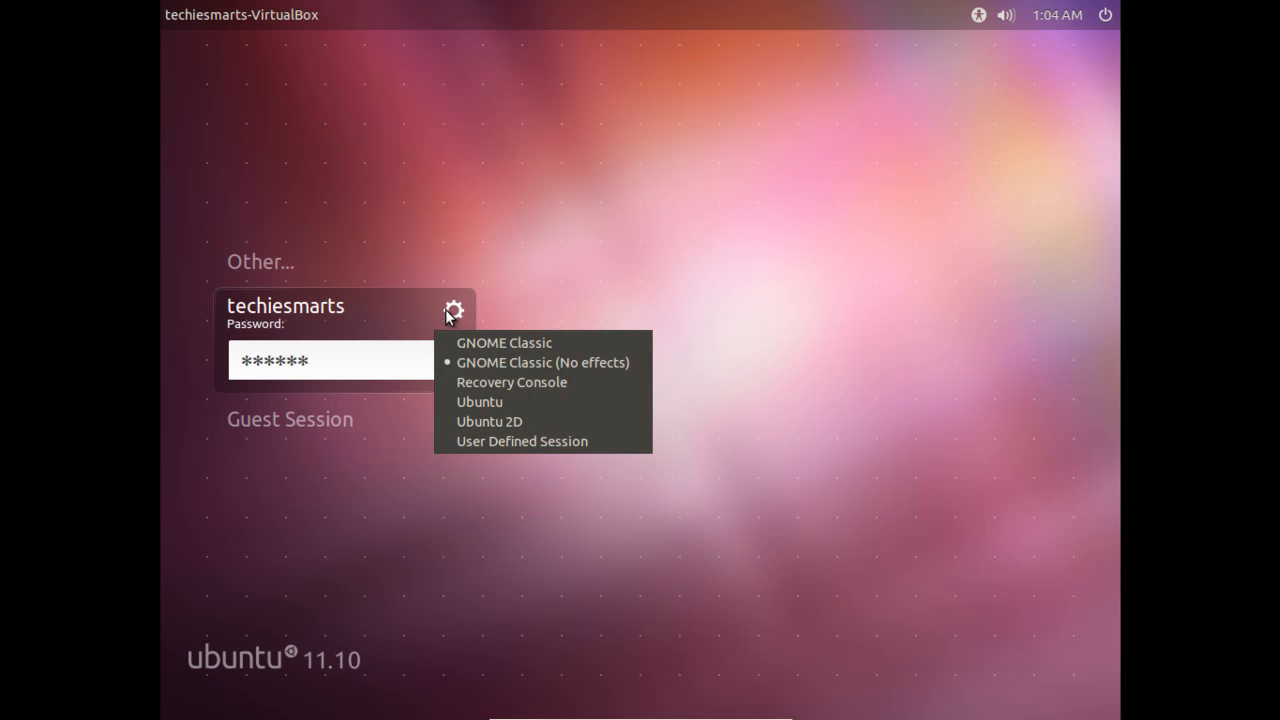
mouse_move(480, 401)
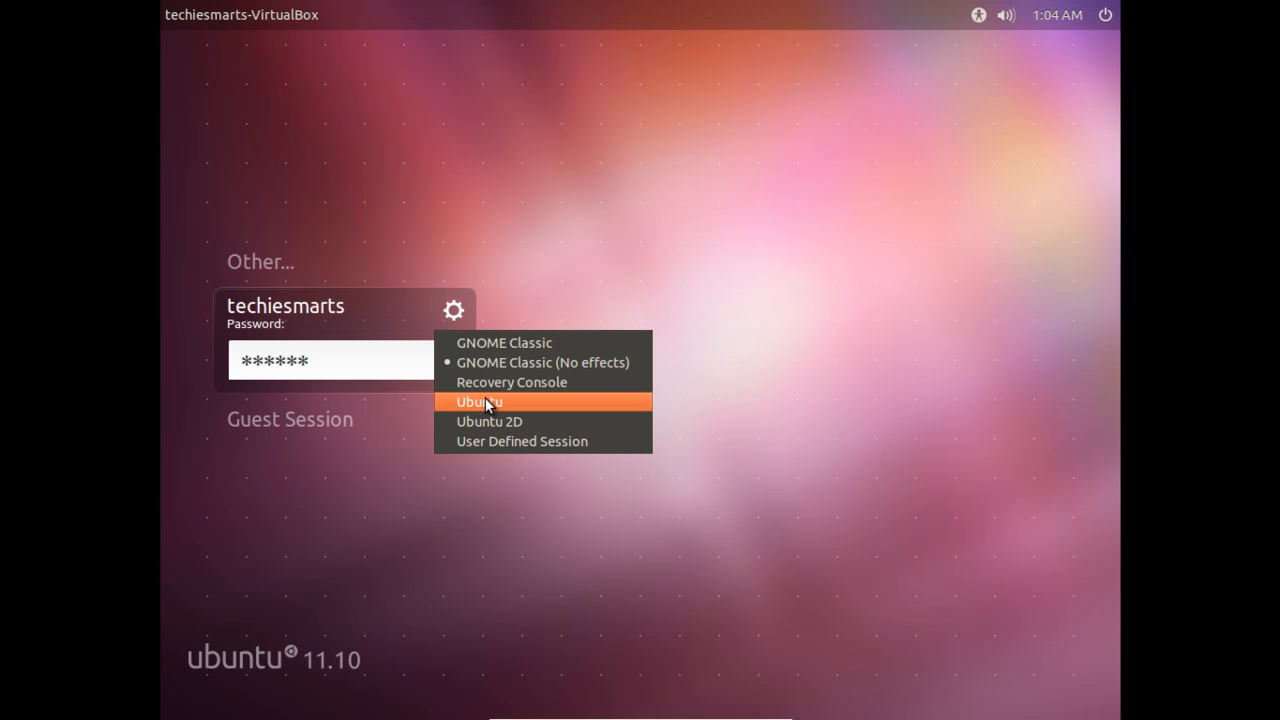
mouse_move(481, 414)
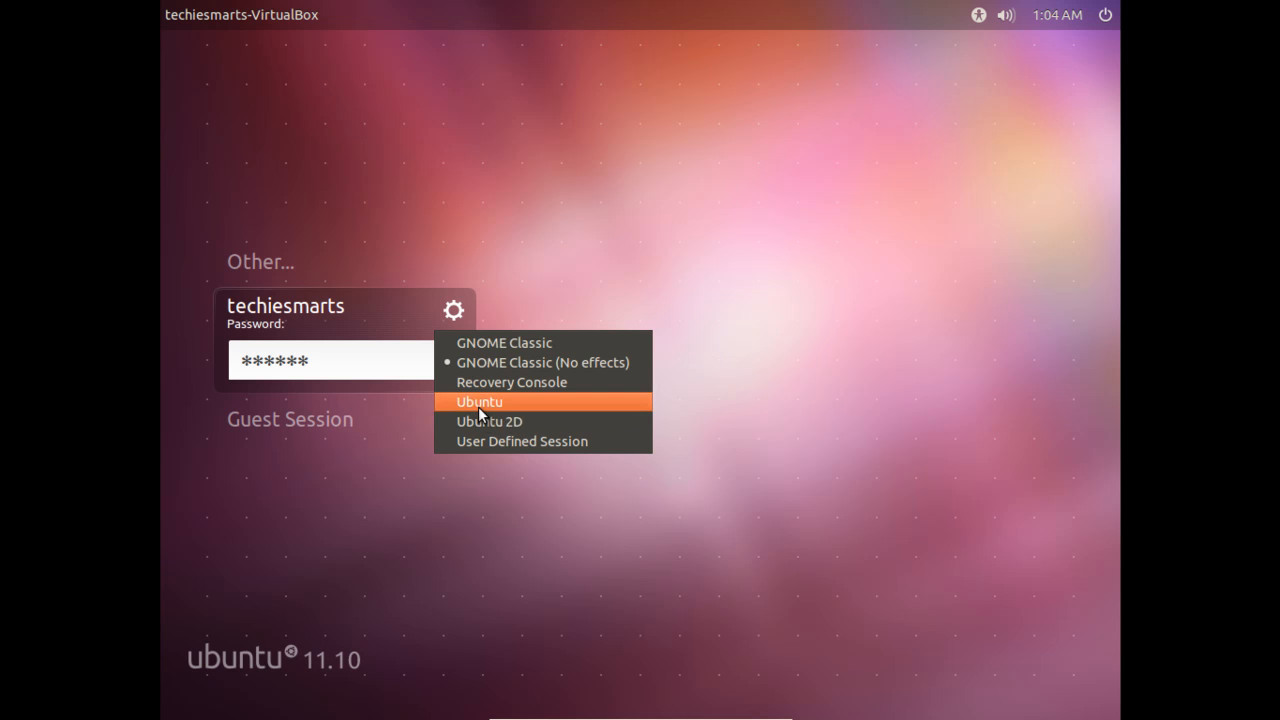
left_click(479, 401)
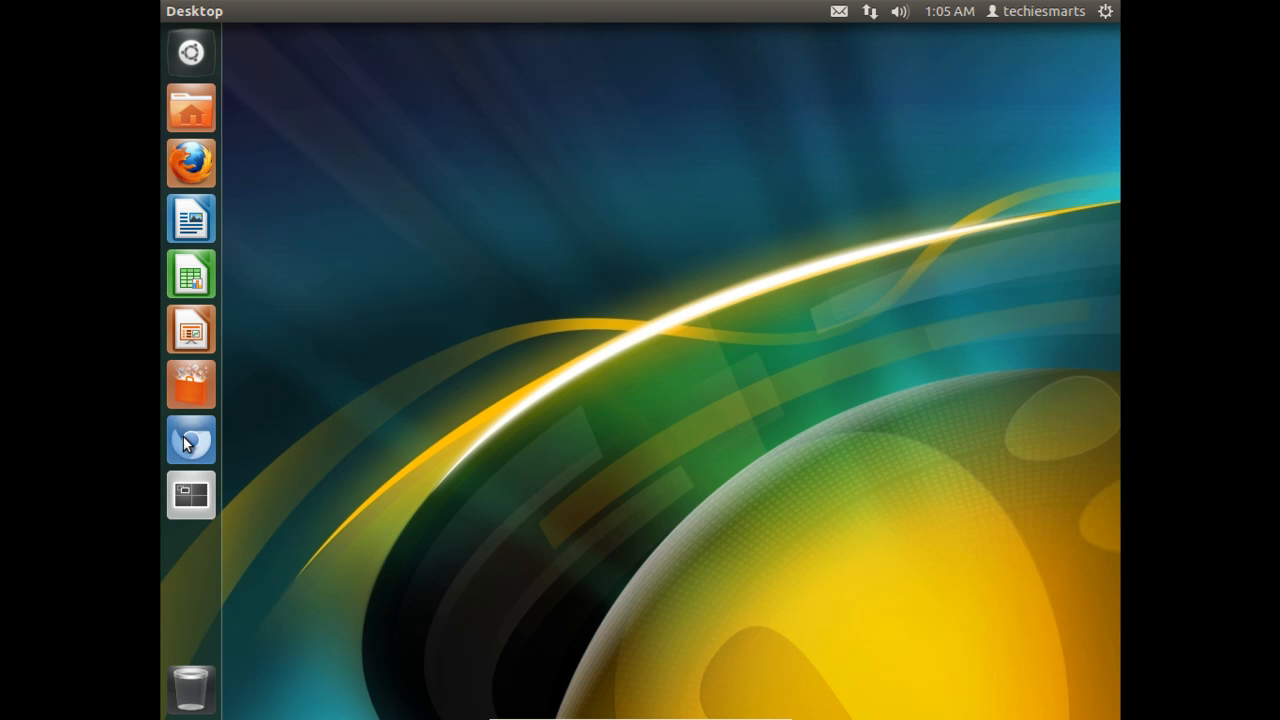
mouse_move(294, 172)
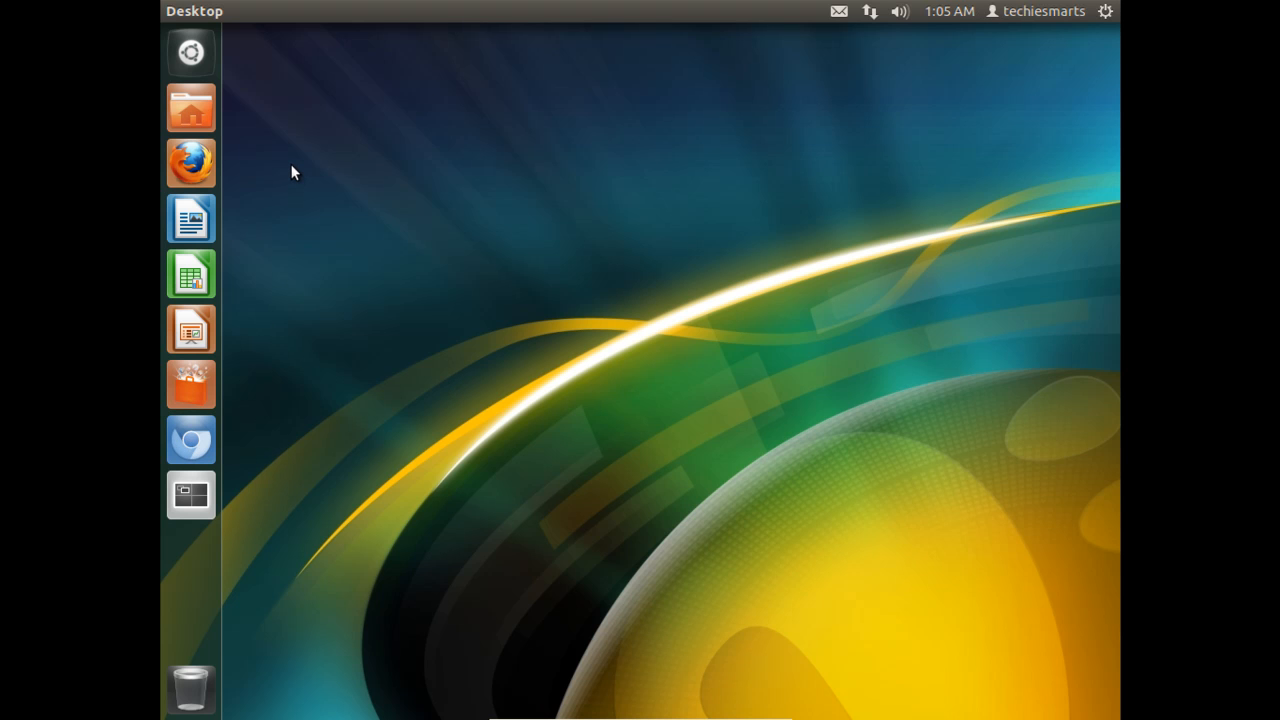